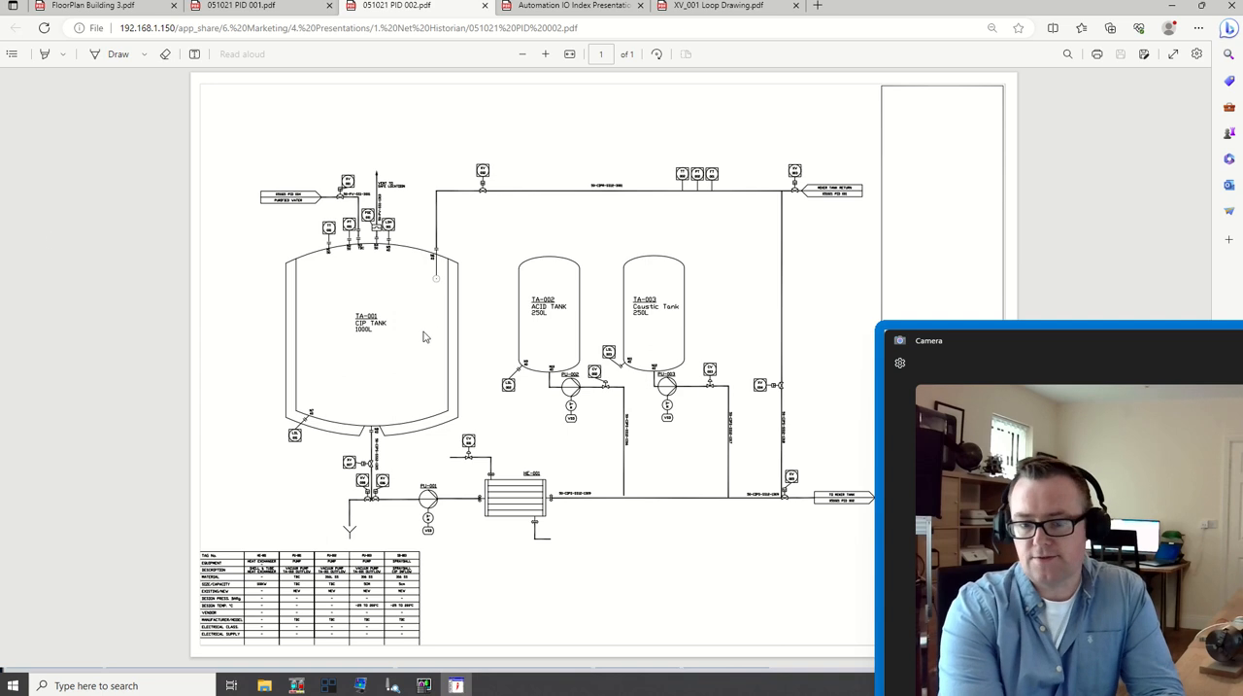
mouse_move(365, 352)
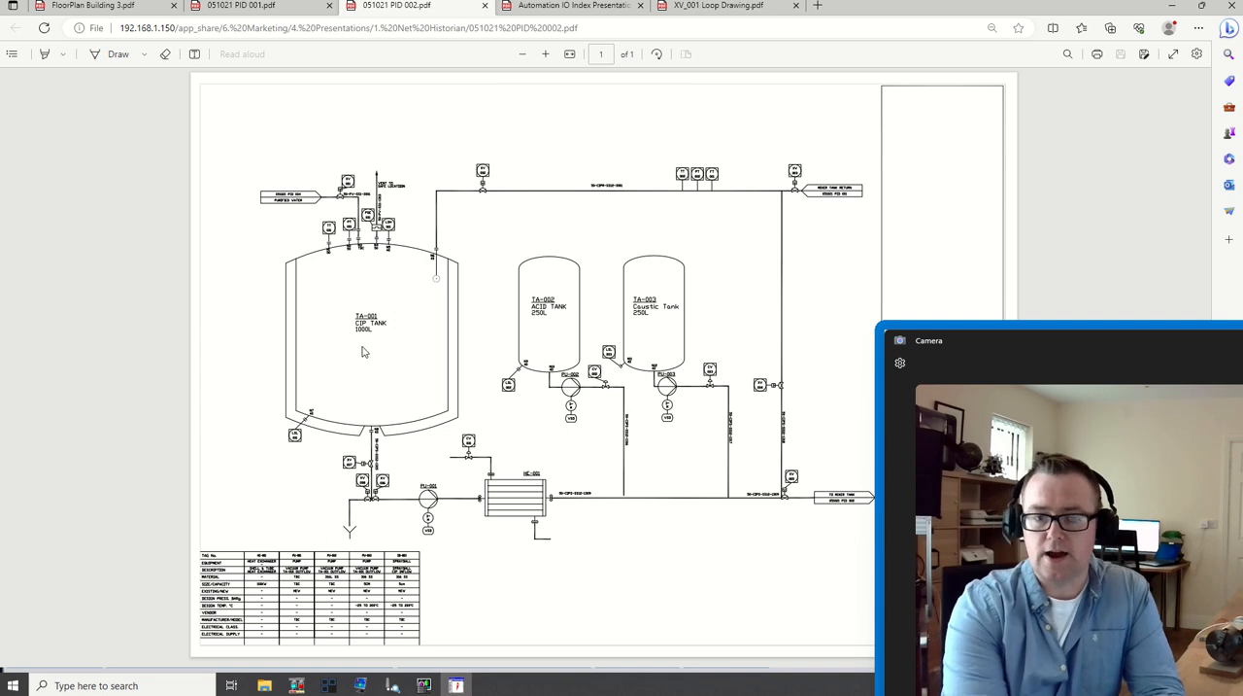
mouse_move(360, 369)
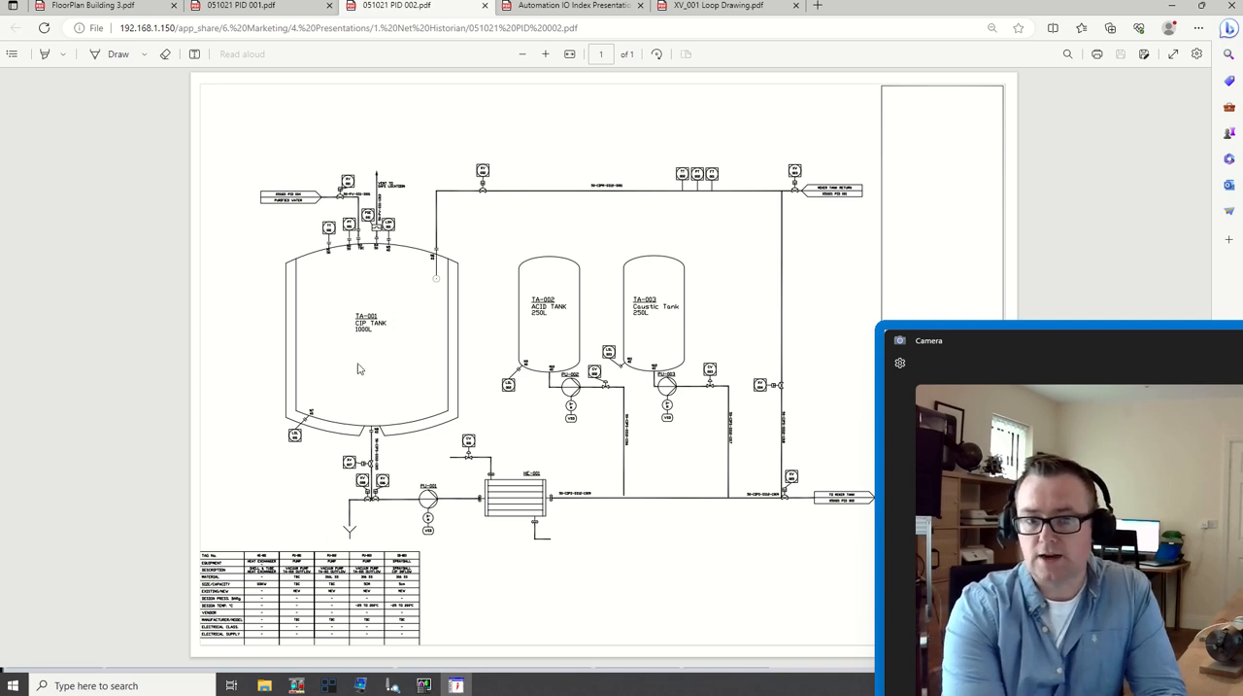
mouse_move(326, 362)
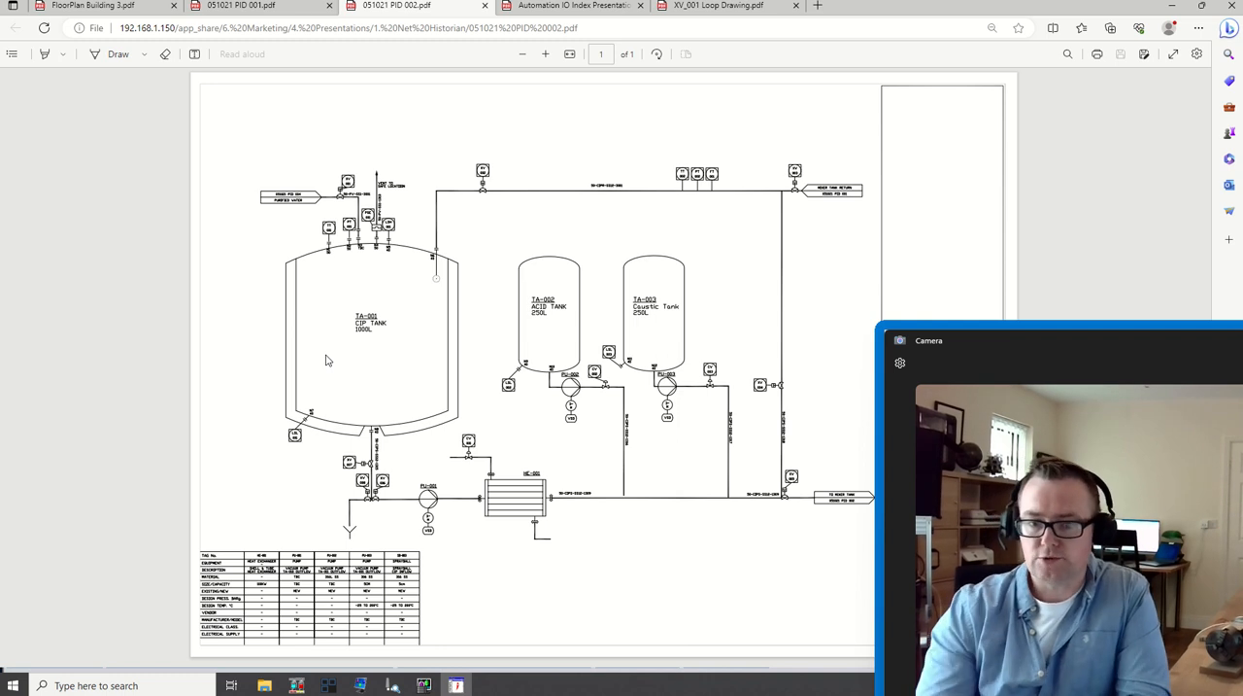
mouse_move(528, 342)
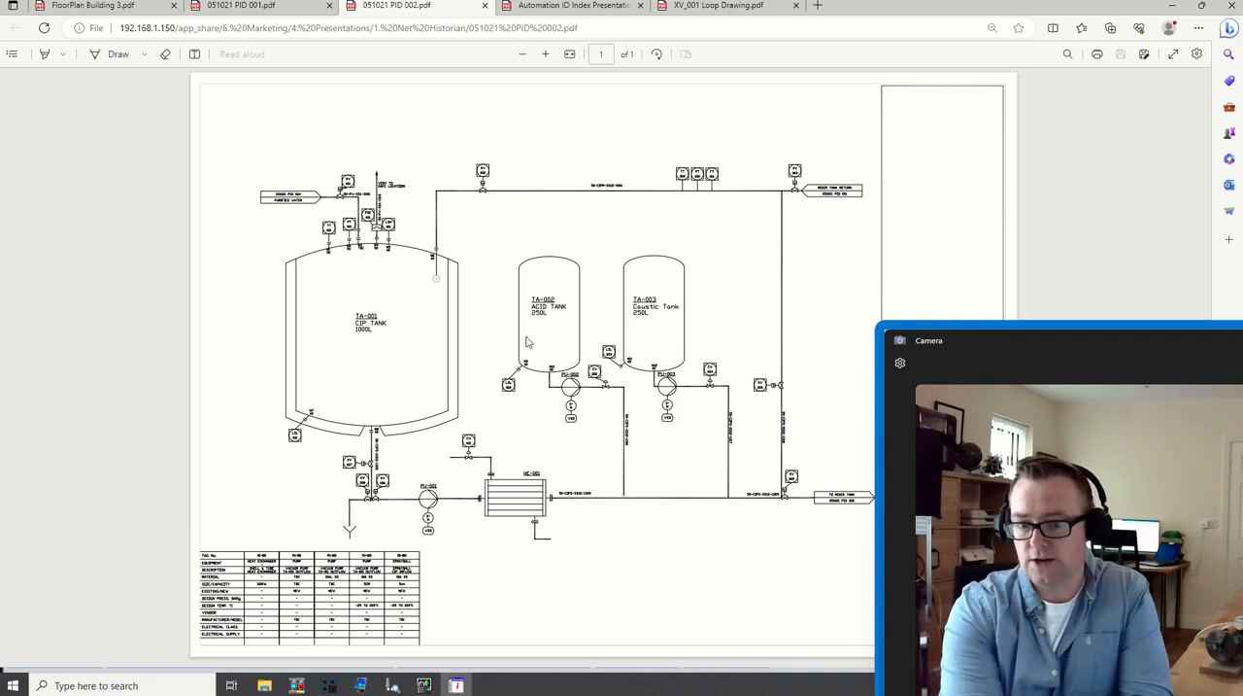
mouse_move(594, 338)
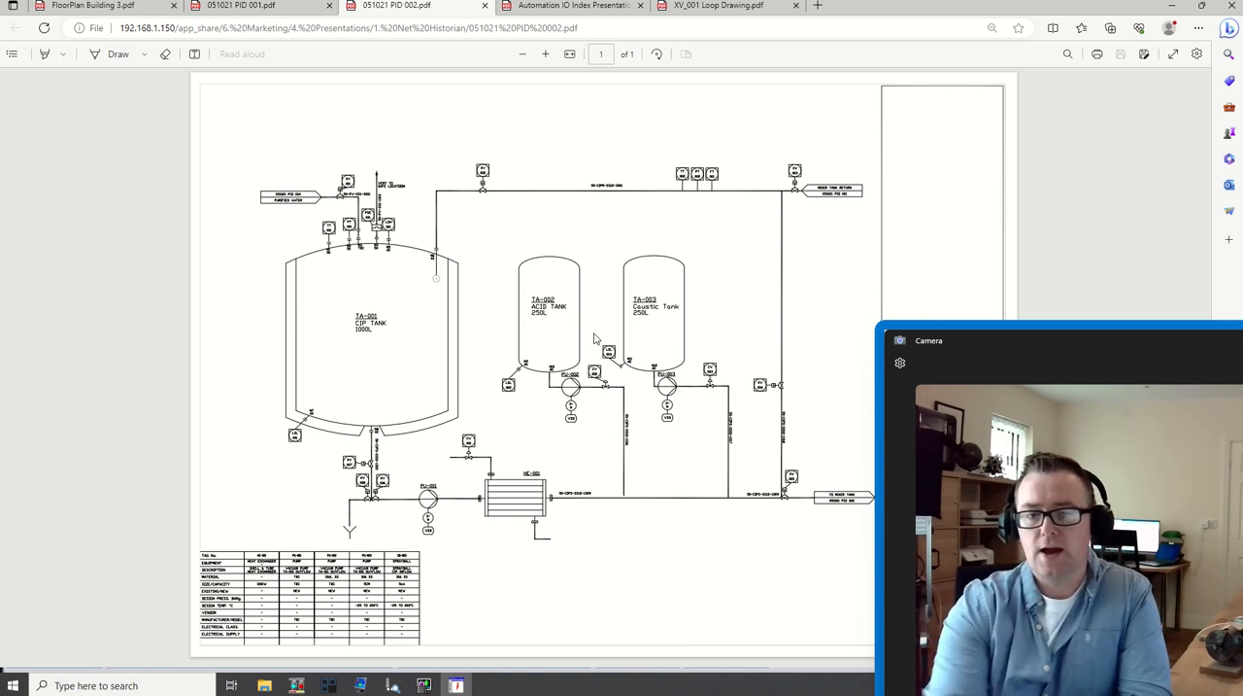
mouse_move(388, 368)
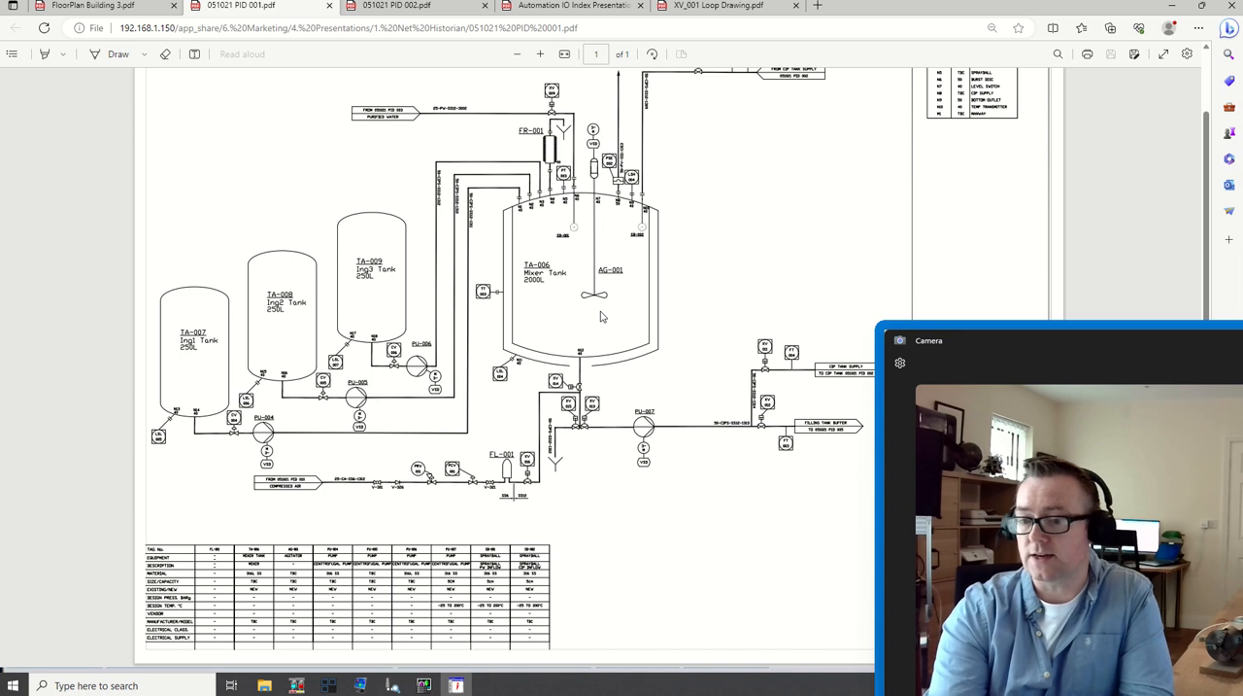
mouse_move(579, 295)
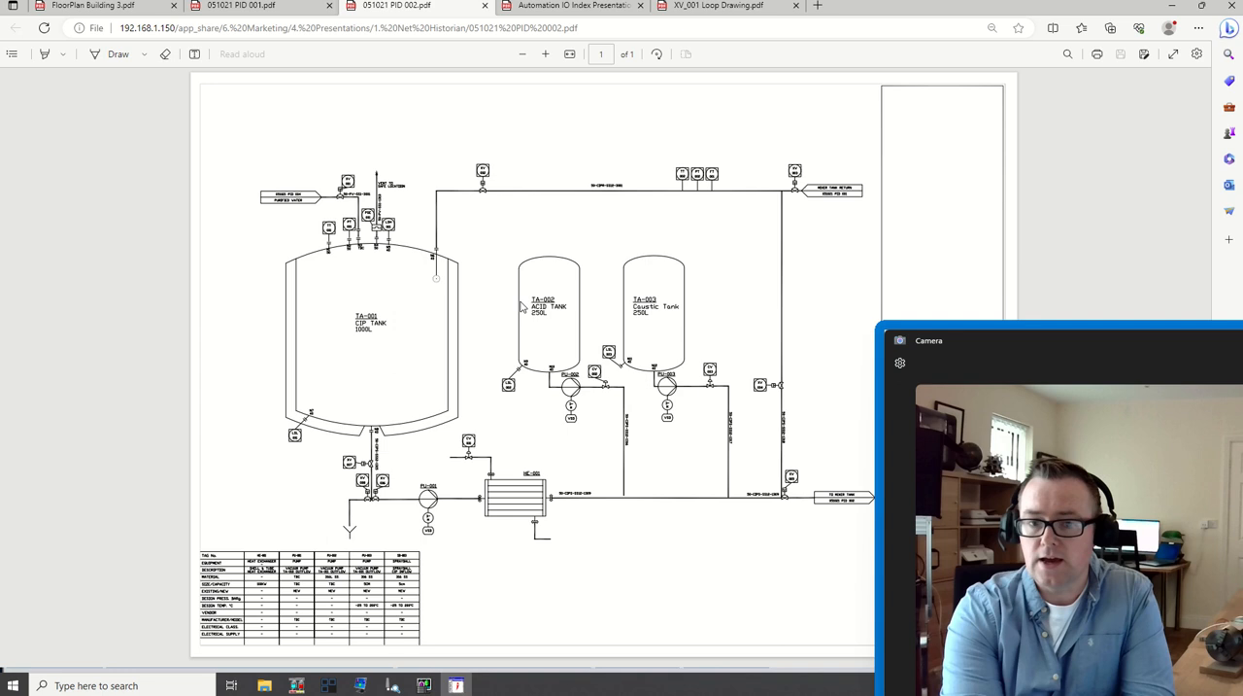
mouse_move(369, 283)
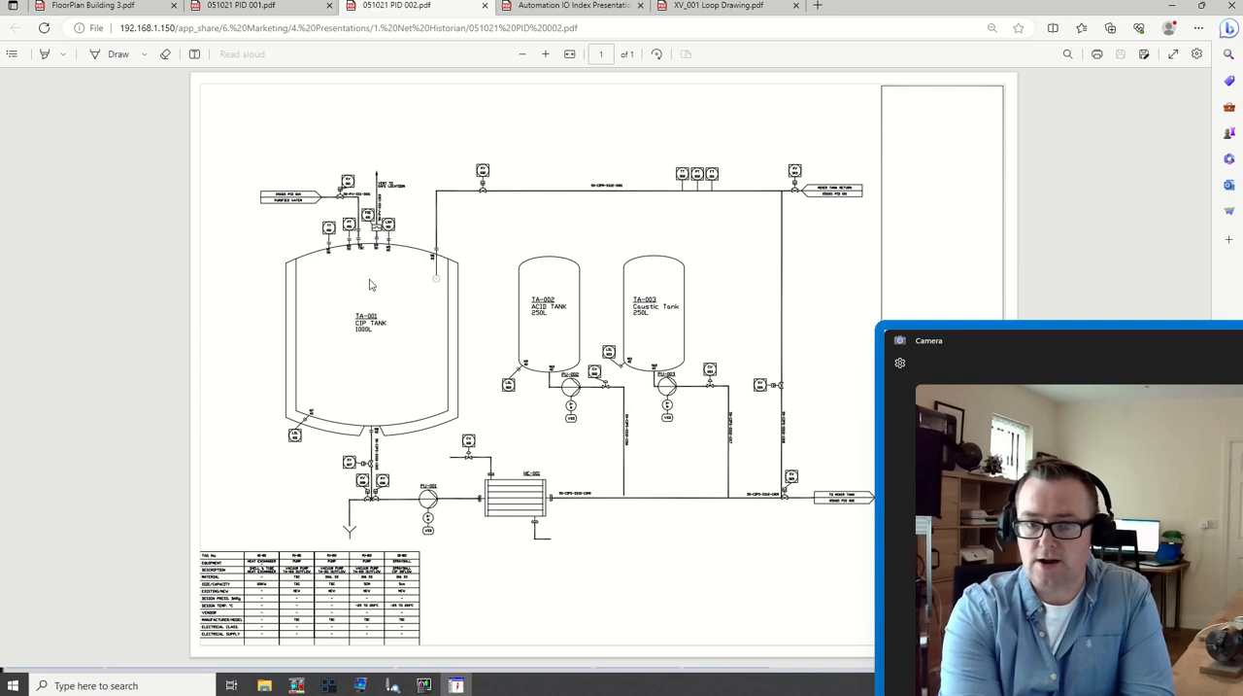
mouse_move(358, 446)
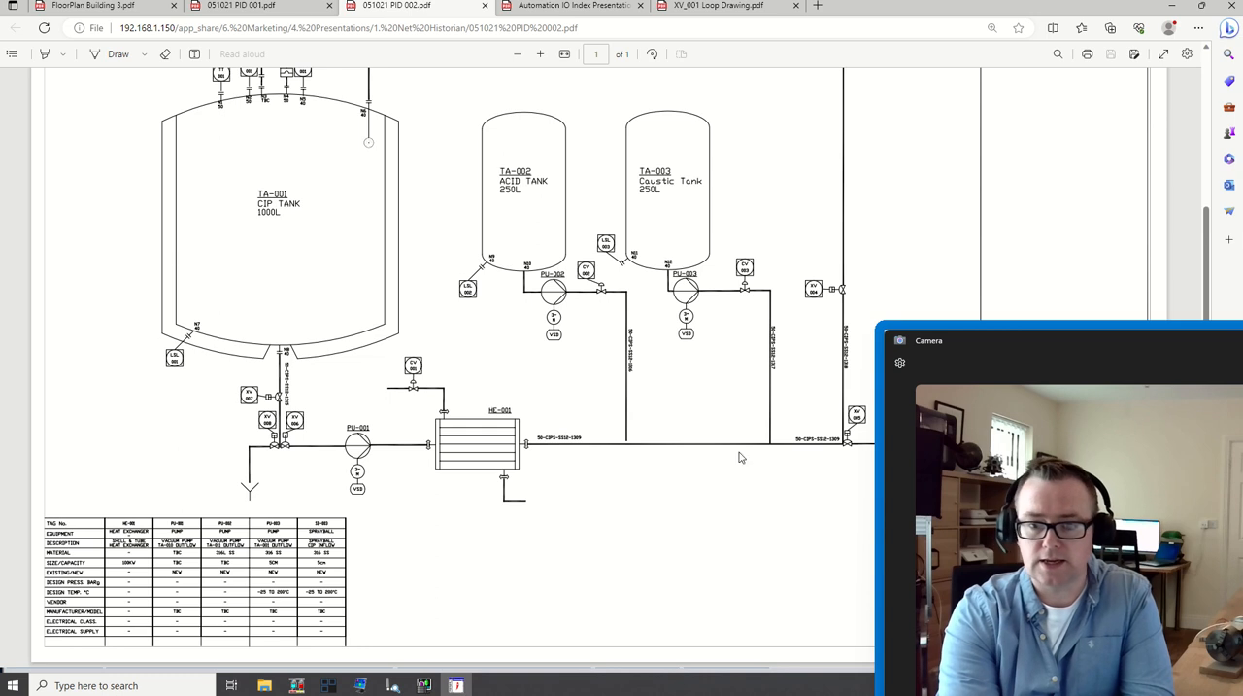
Zoom in twice on the PID-001 mixer tank drawing, then bring up the control system desktop.
scroll(down, 3)
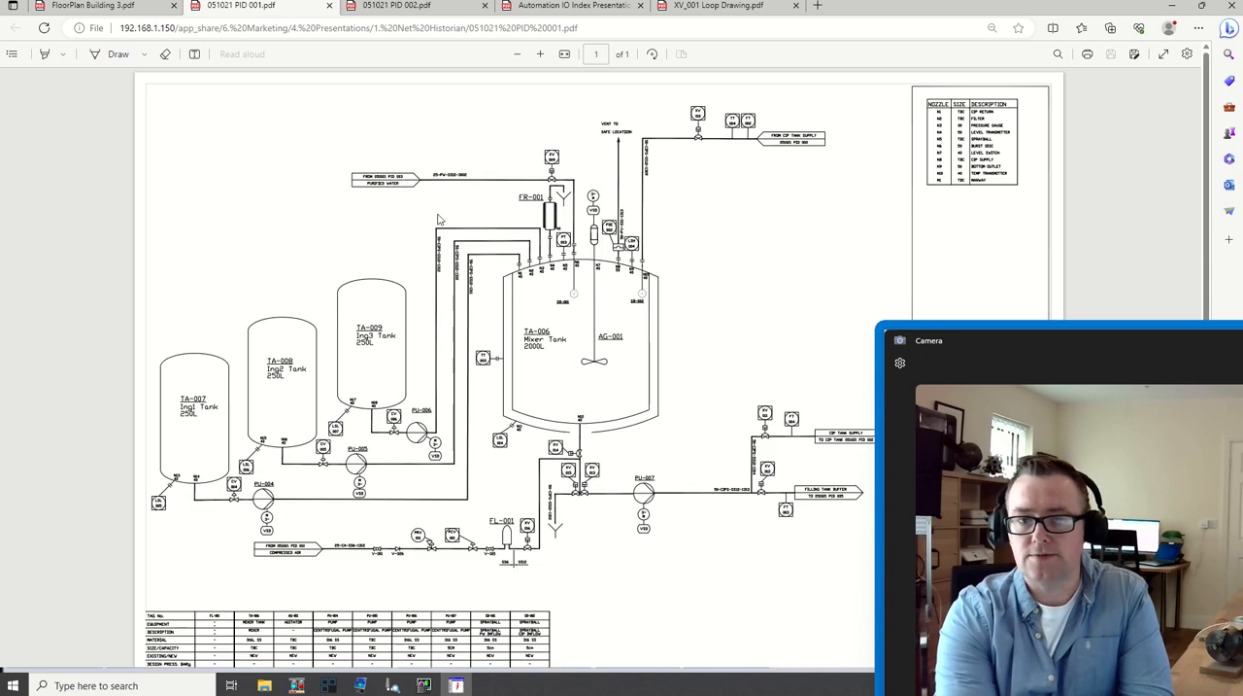
click(540, 55)
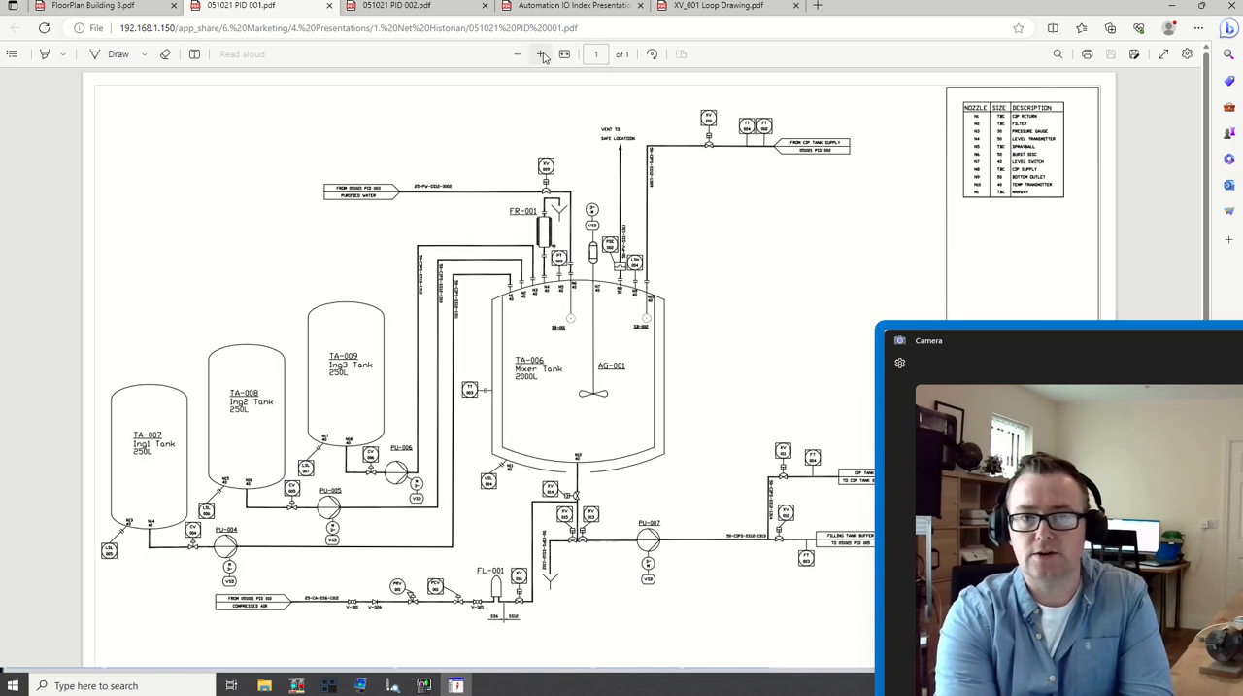
click(540, 54)
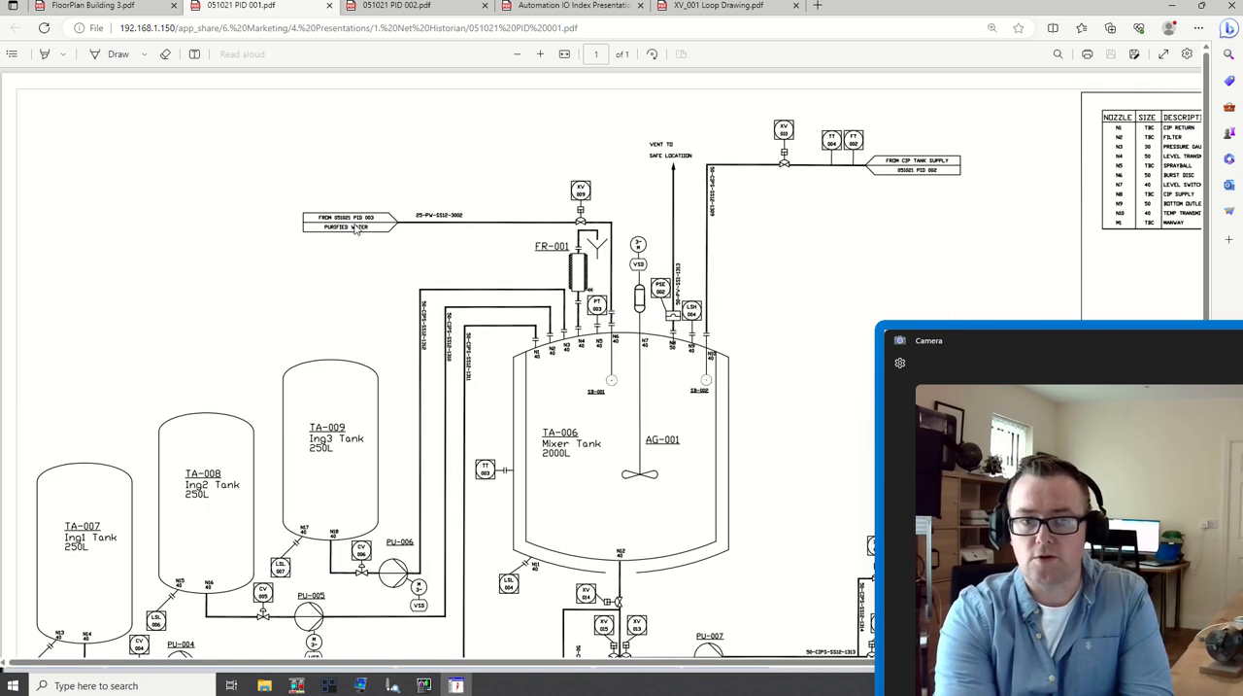
mouse_move(905, 182)
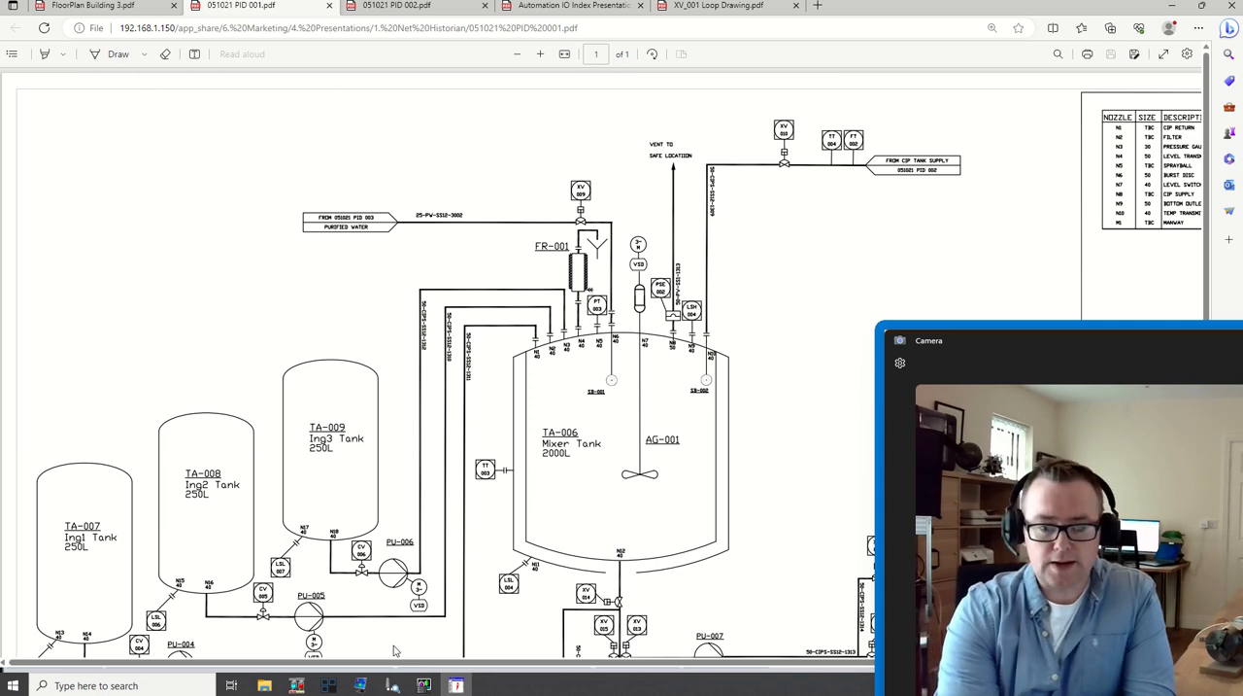
click(455, 684)
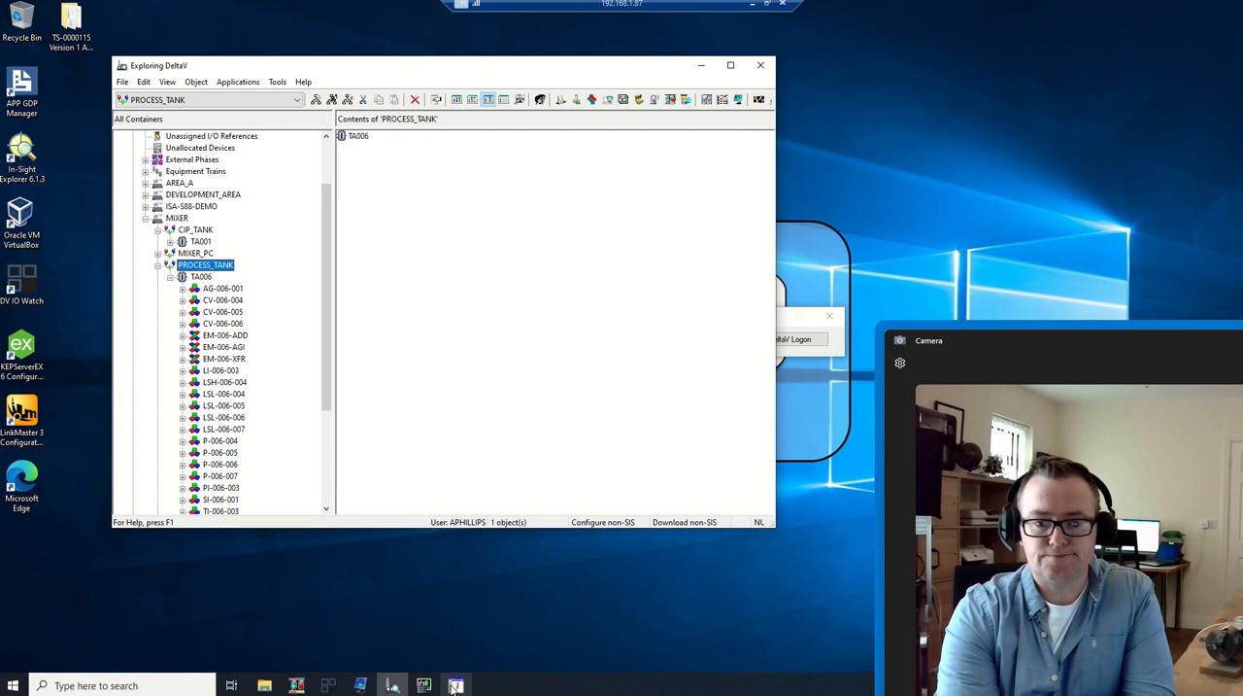
Load the APP_MIXER_TANK graphic as the main display in DeltaV Operate.
click(454, 684)
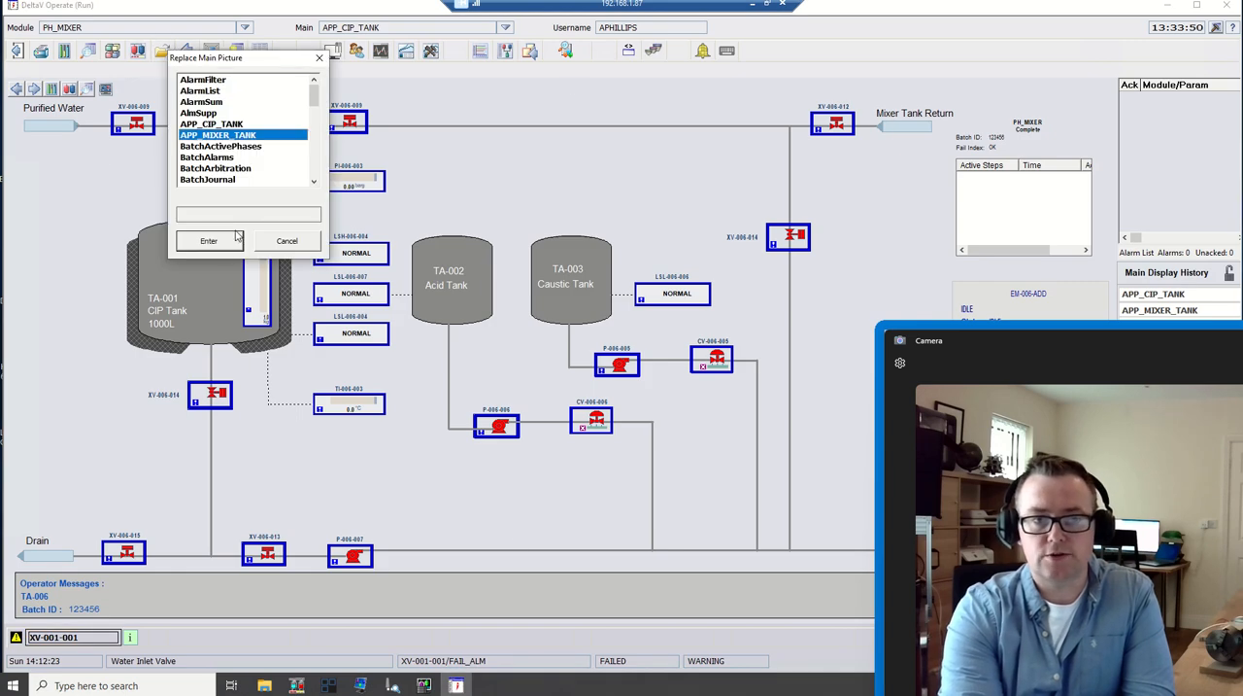
click(208, 241)
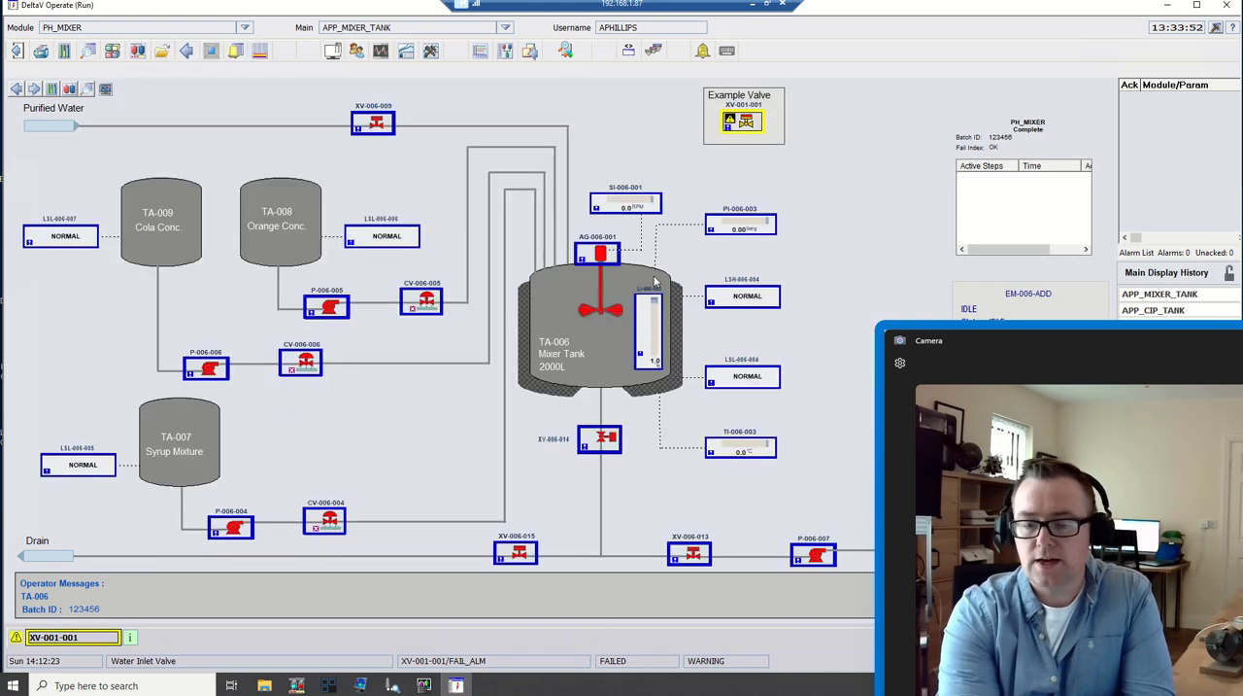
mouse_move(597, 331)
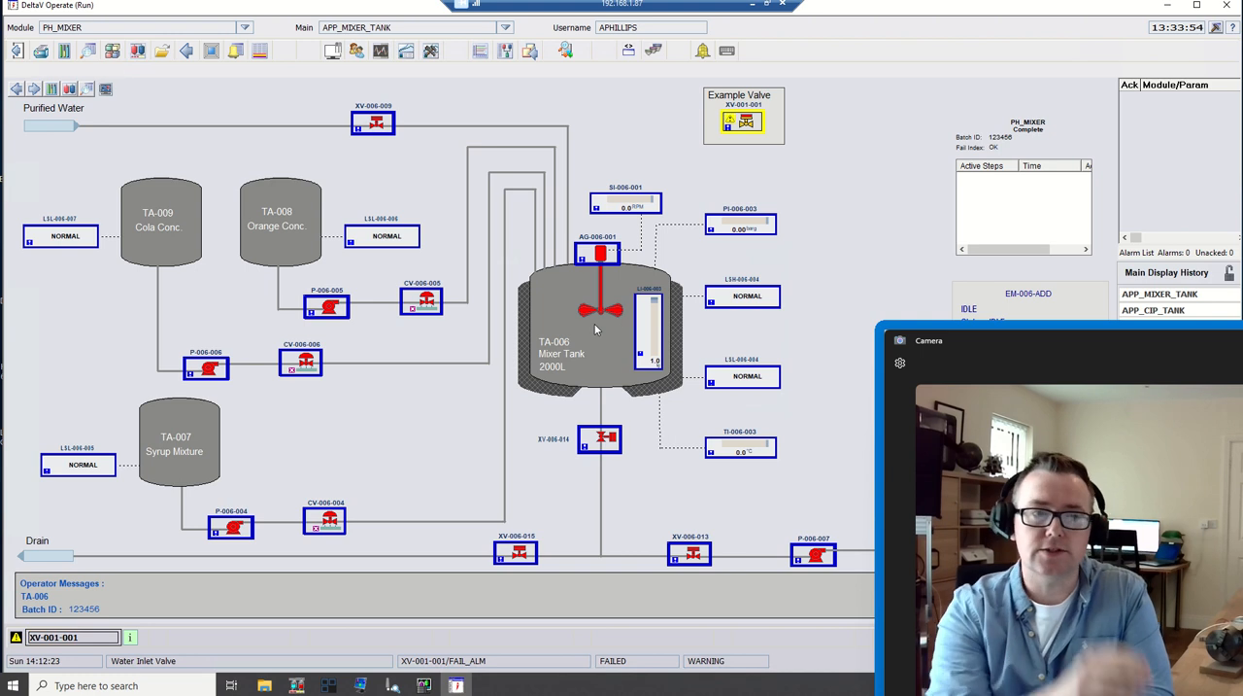
mouse_move(582, 152)
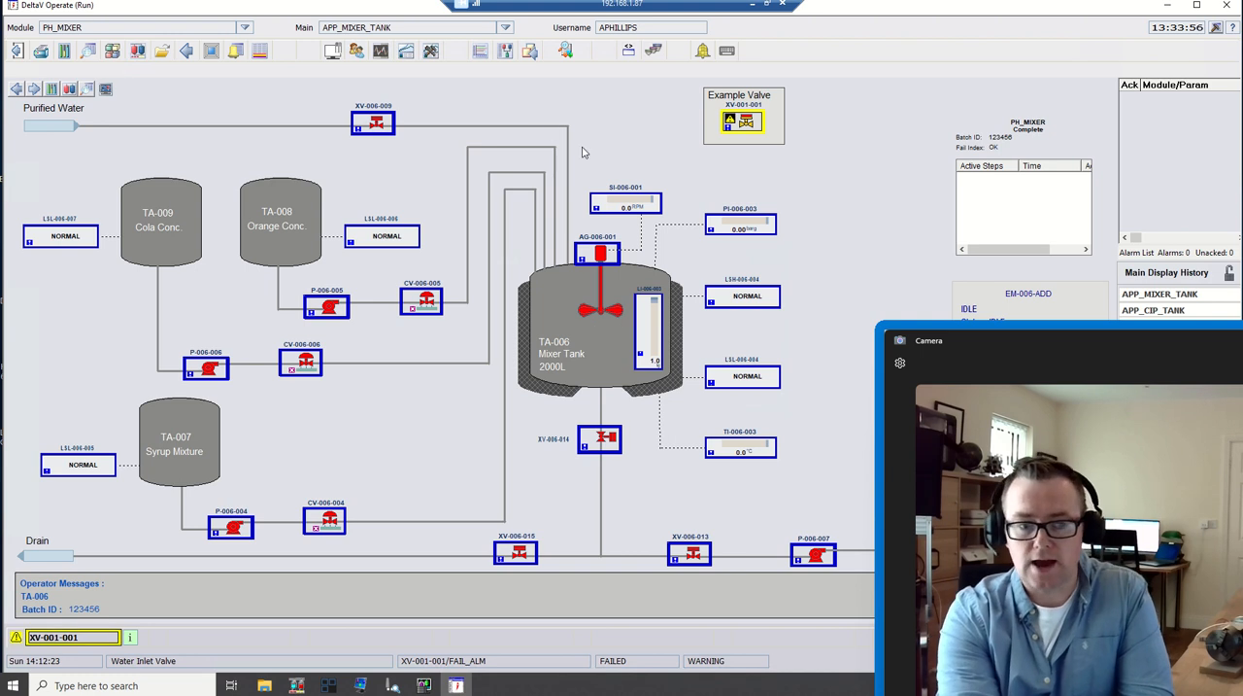
mouse_move(591, 354)
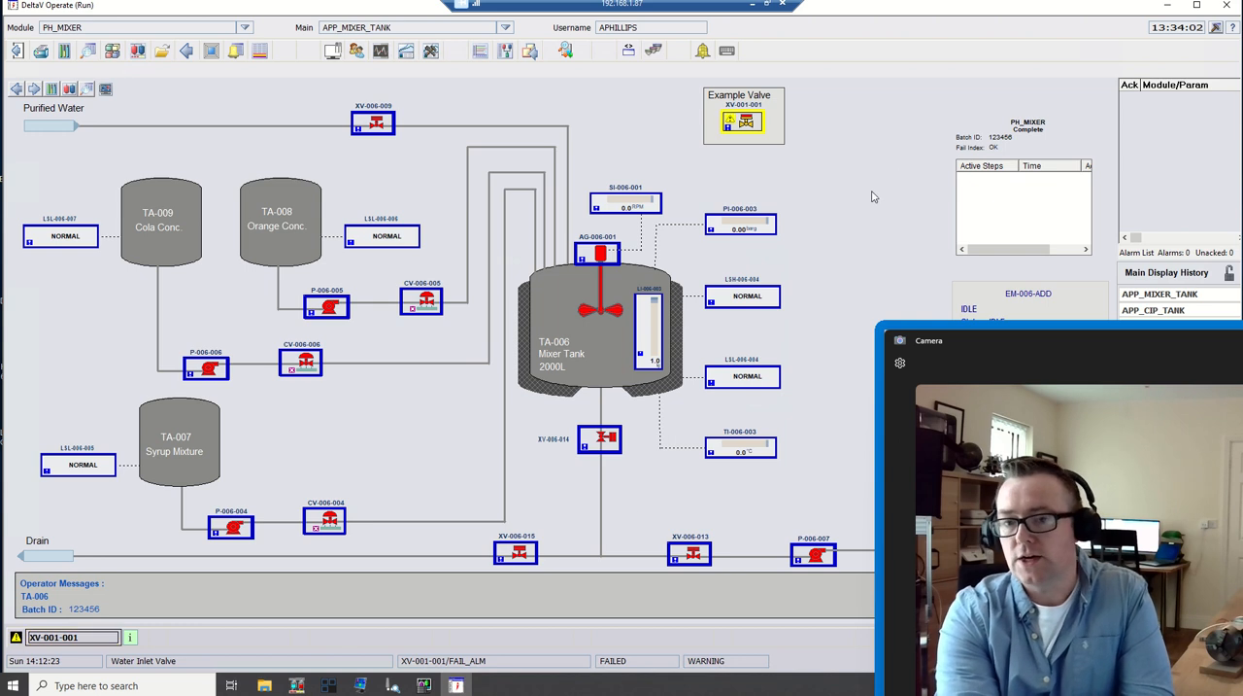
mouse_move(621, 282)
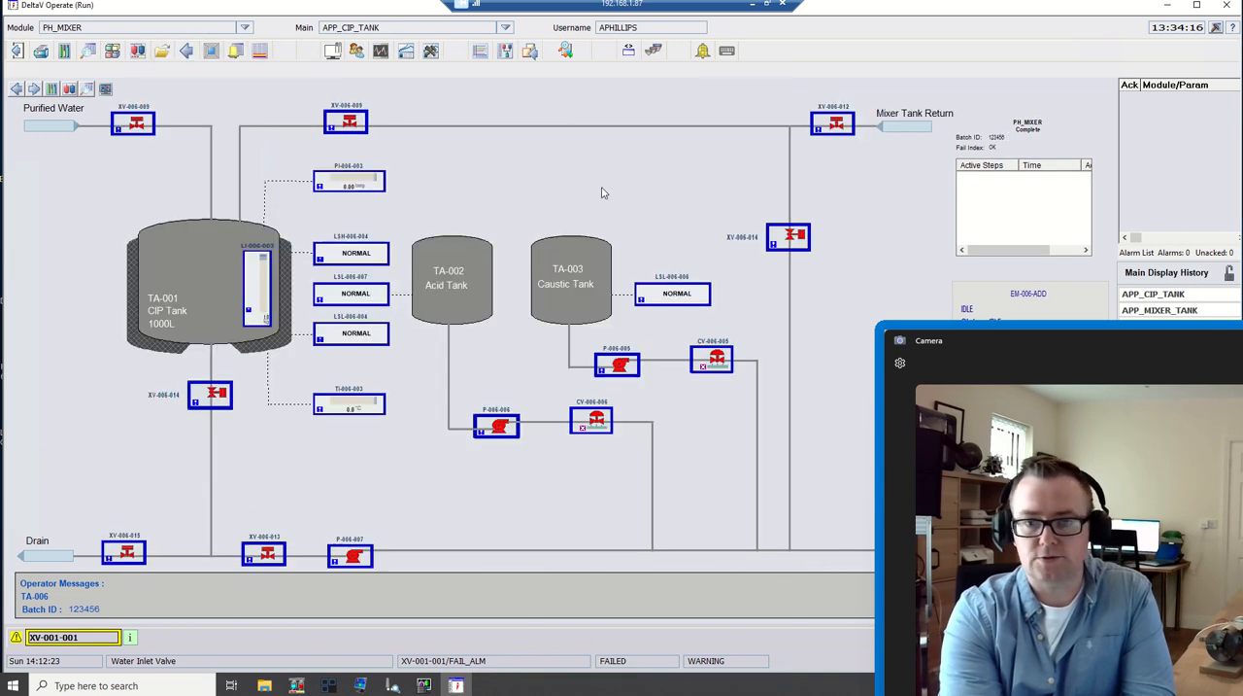
mouse_move(626, 196)
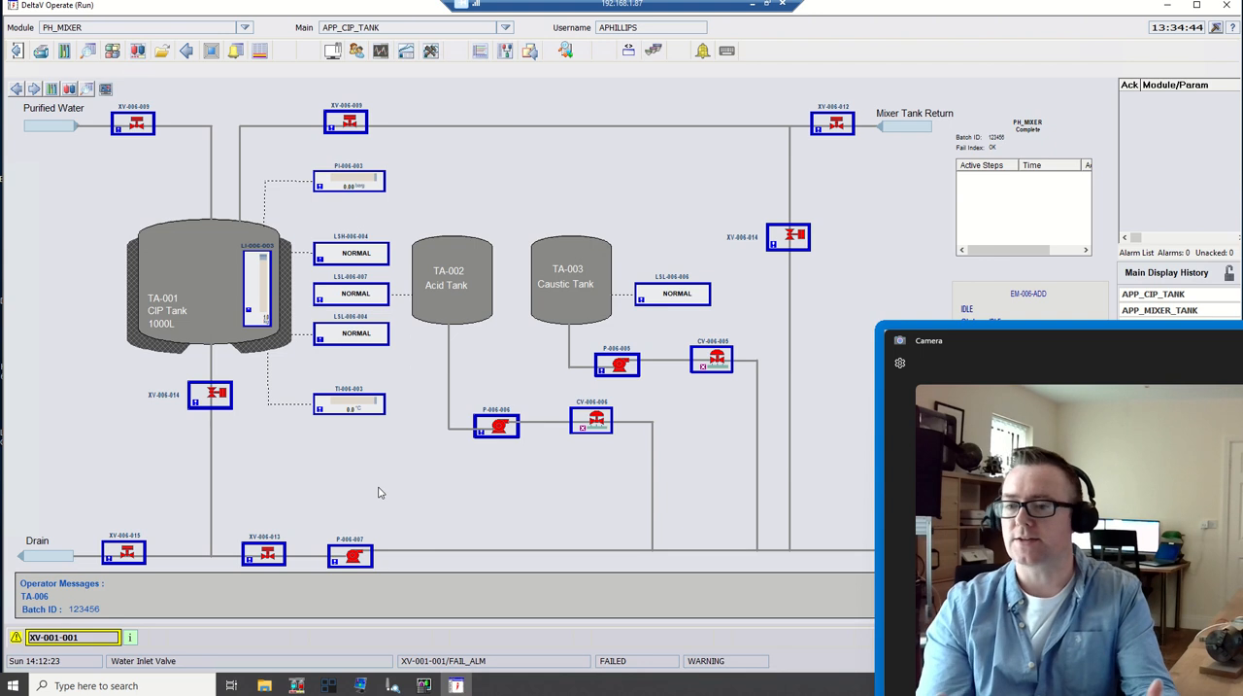
mouse_move(393, 511)
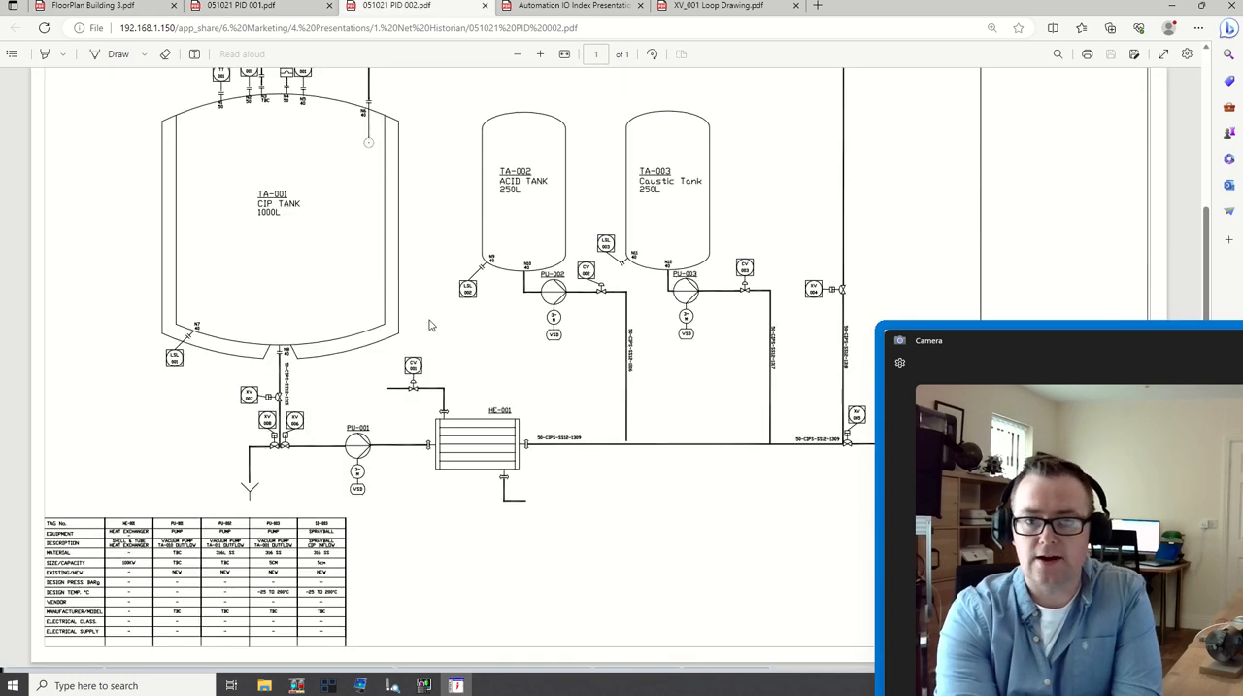
Scroll the PID 002 drawing to view the CIP, acid and caustic tanks.
scroll(down, 3)
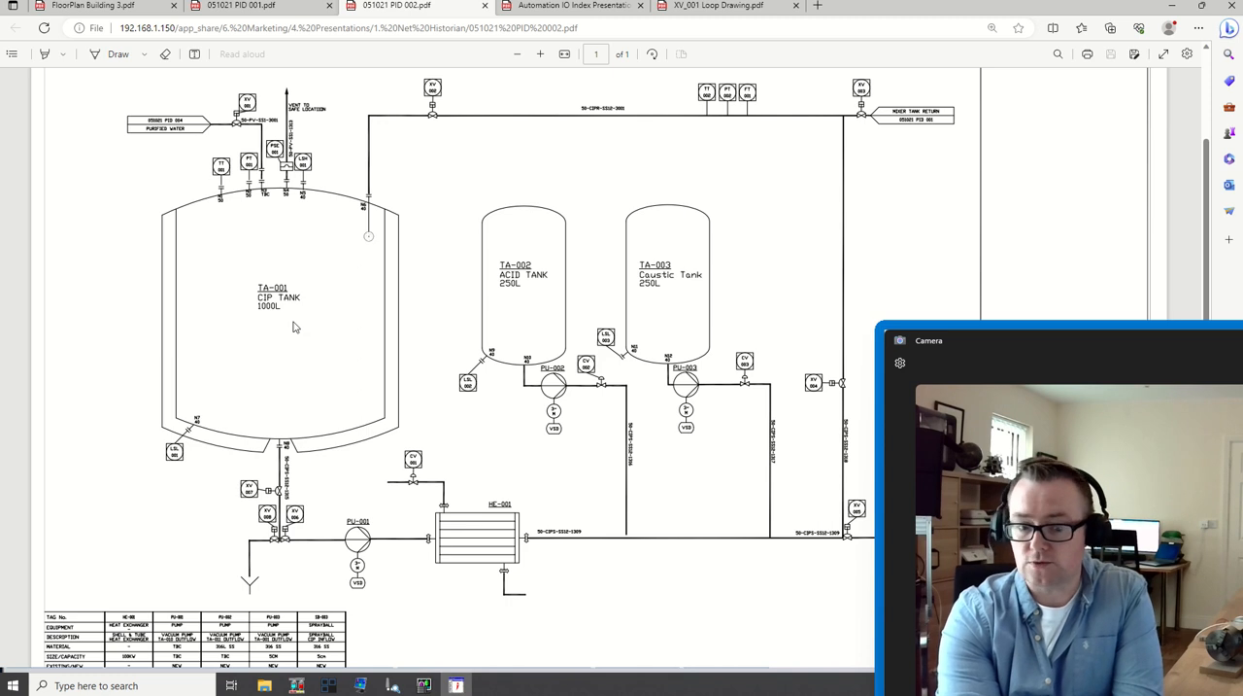
mouse_move(304, 353)
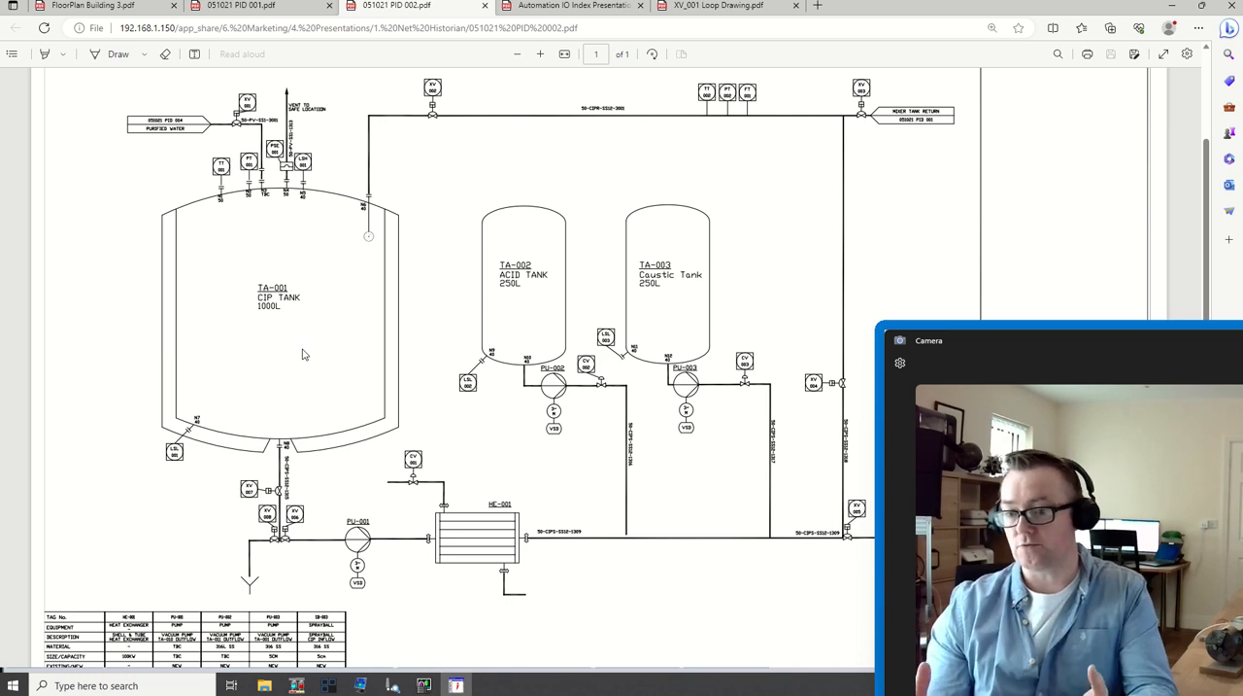
mouse_move(303, 357)
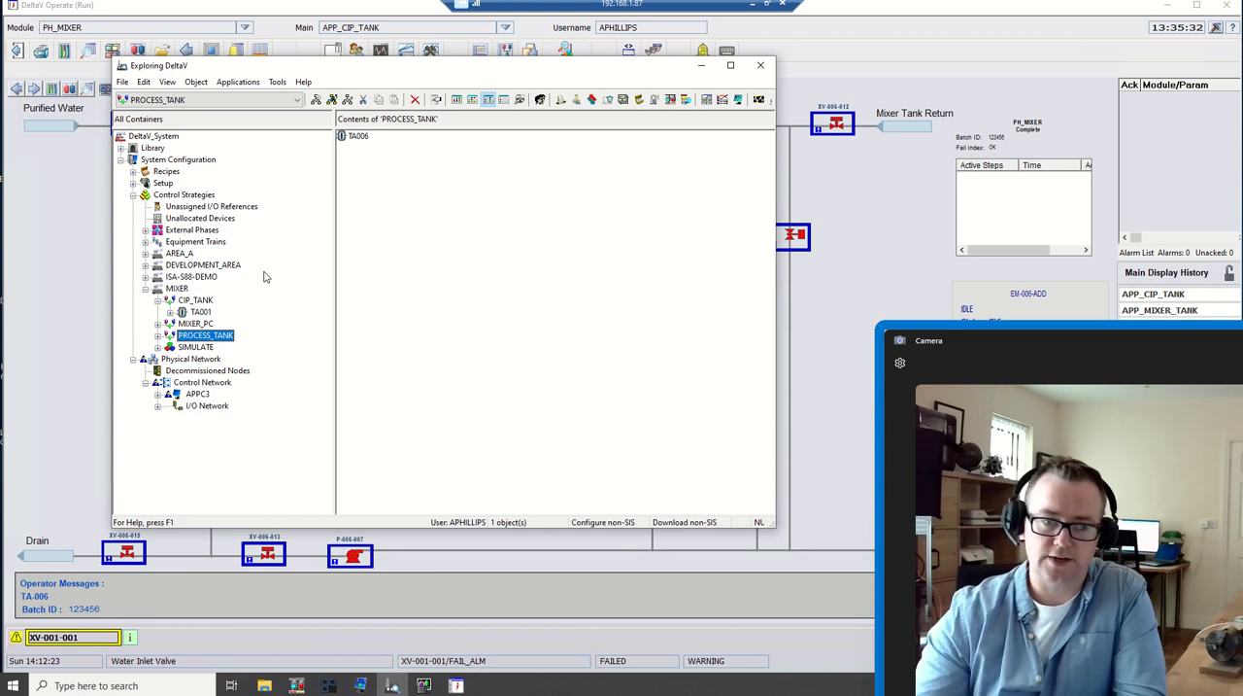
Expand PROCESS_TANK under MIXER to reveal its TA006 module.
click(160, 334)
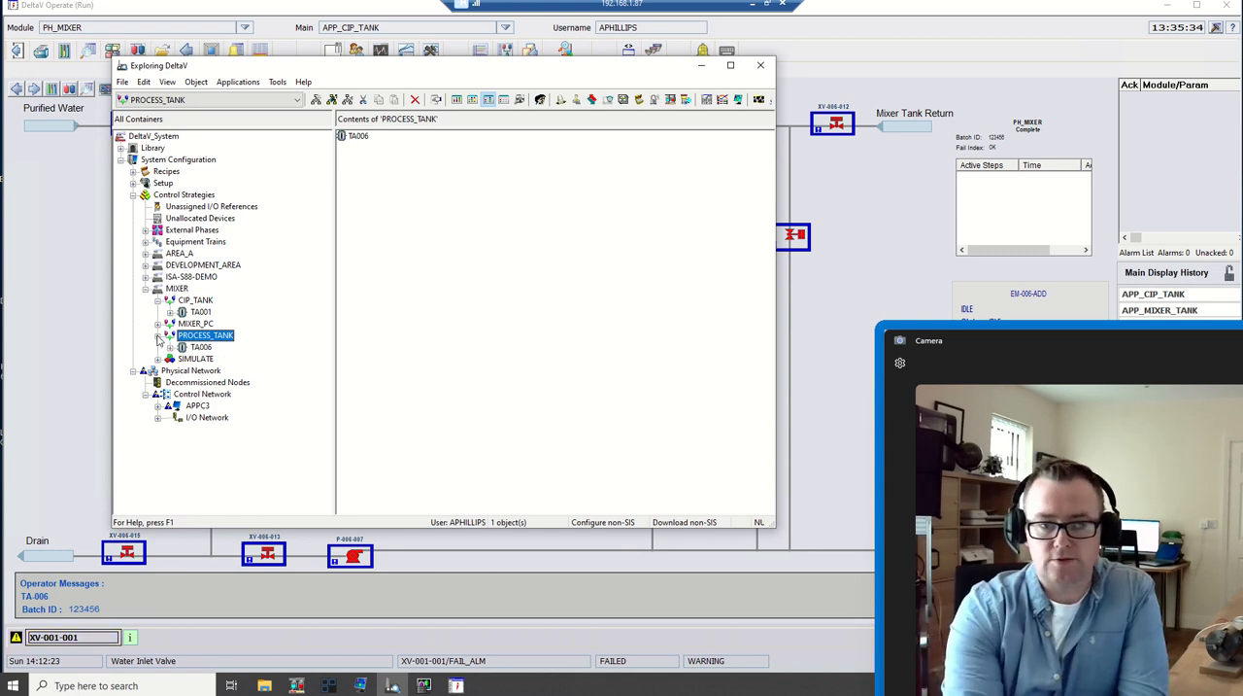
click(159, 335)
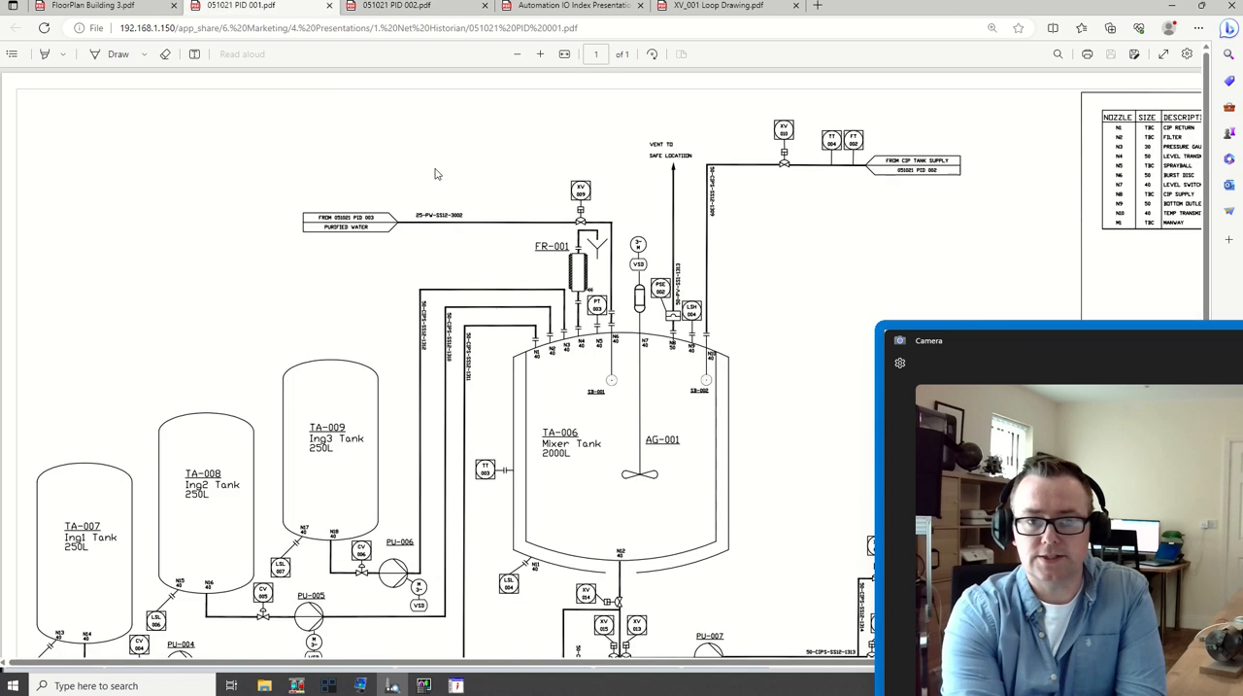
Scroll down over the PID 001 drawing of mixer tank TA-006 and its ingredient tanks.
scroll(down, 3)
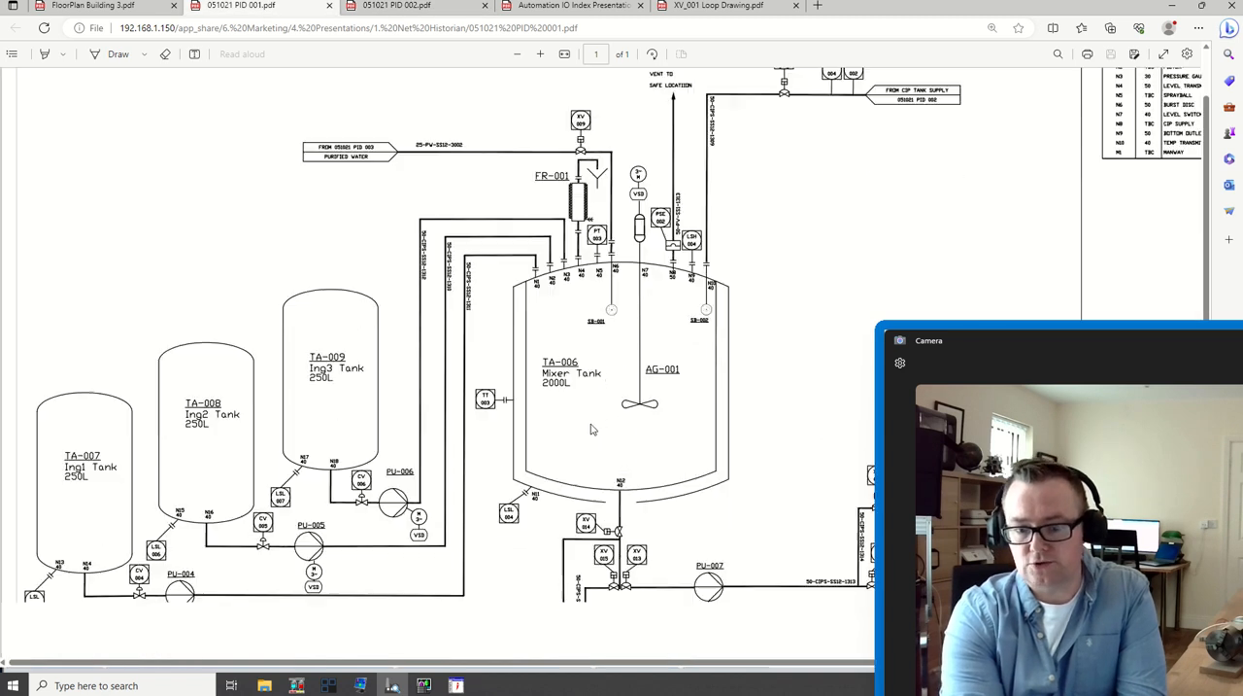
scroll(down, 3)
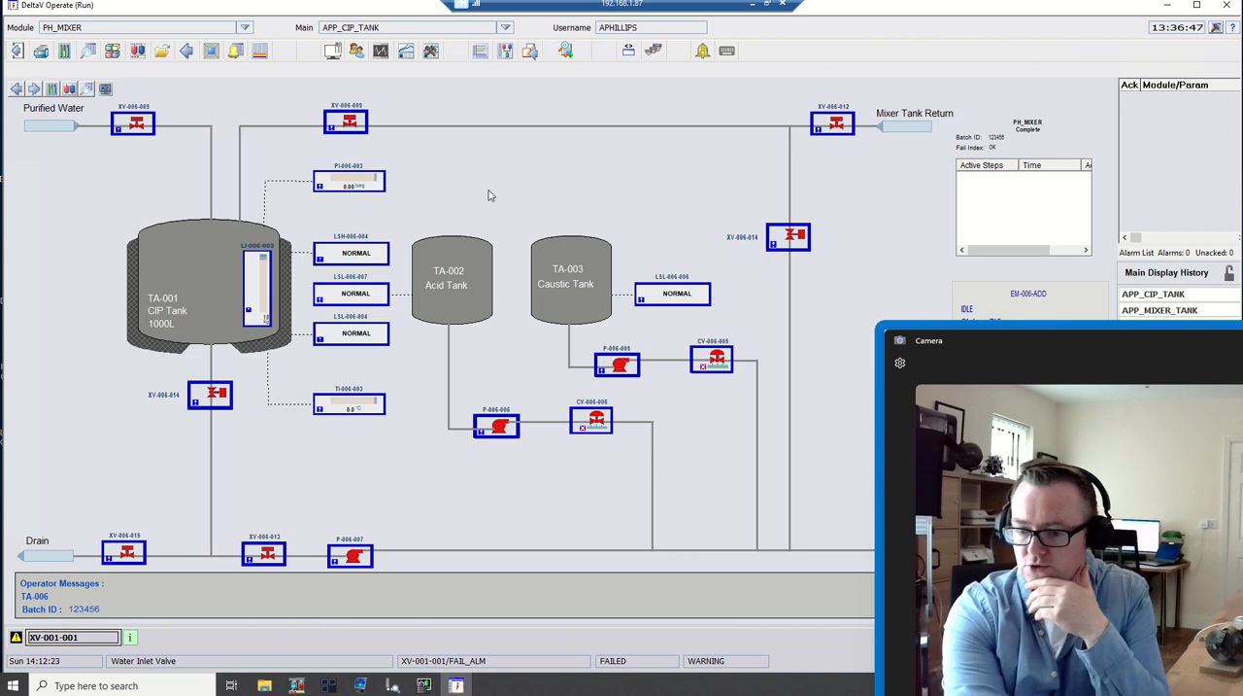
Return from the CIP tank graphic to Edge via the taskbar.
click(392, 684)
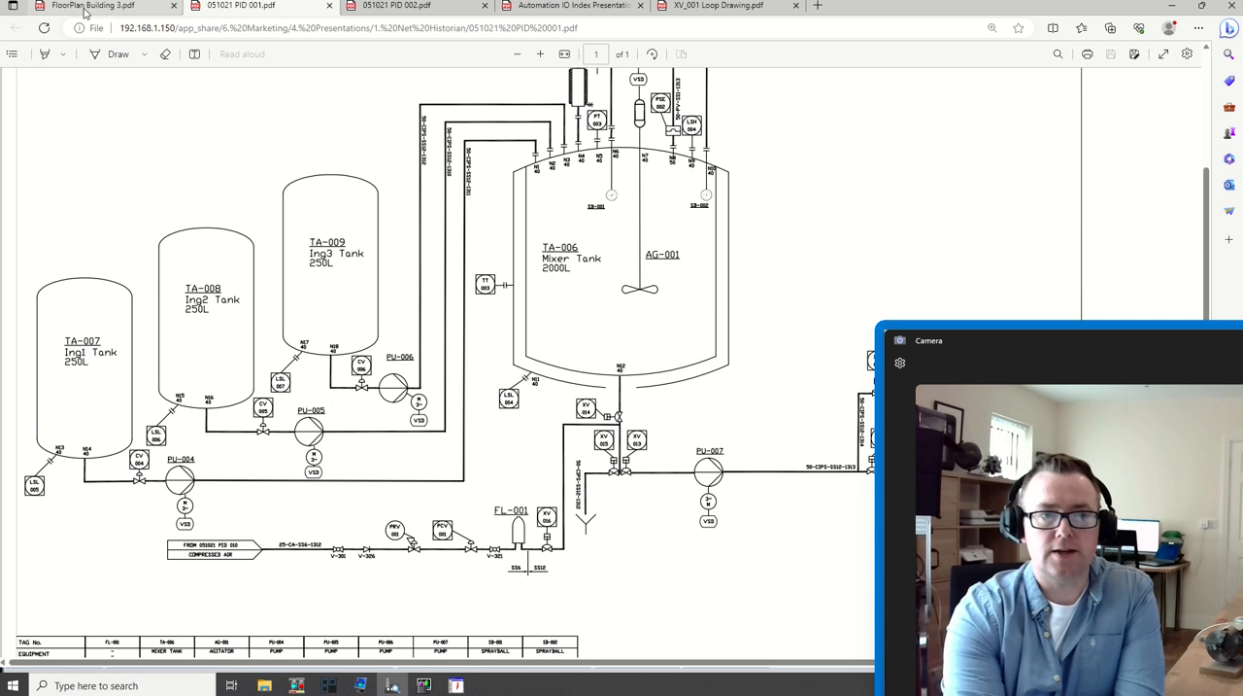
View the FloorPlan Building 3 layout, then return to the mixer tank P&ID tab.
click(93, 6)
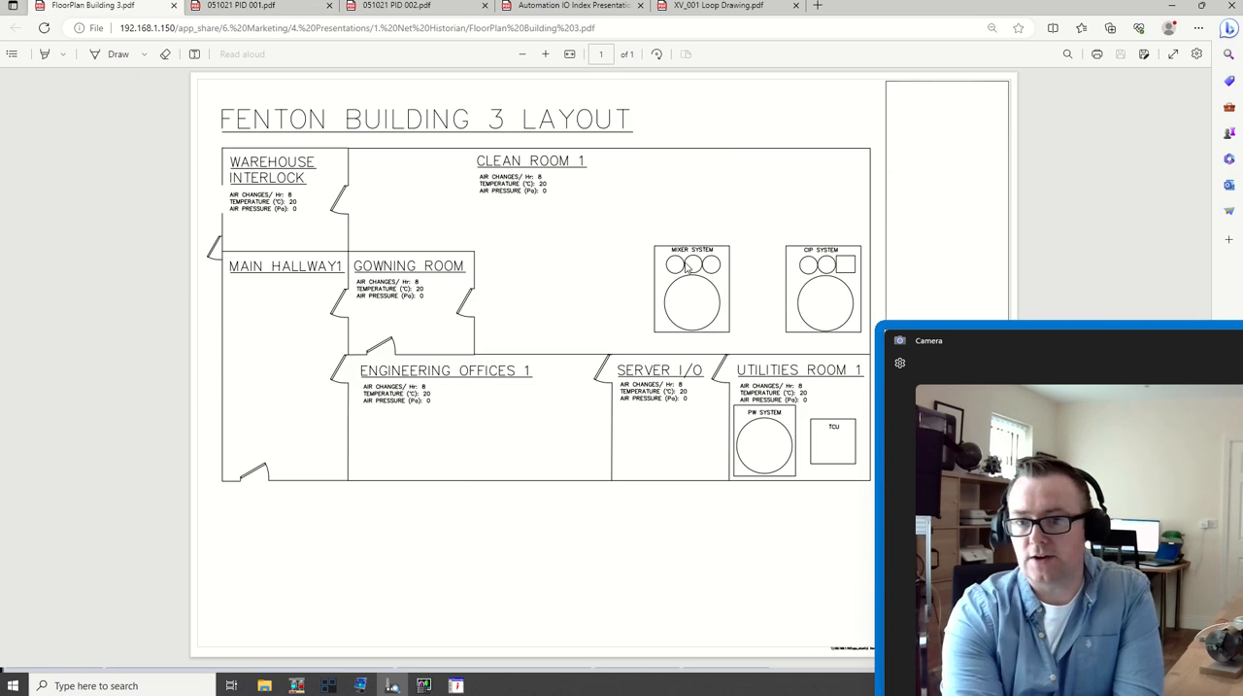
mouse_move(575, 276)
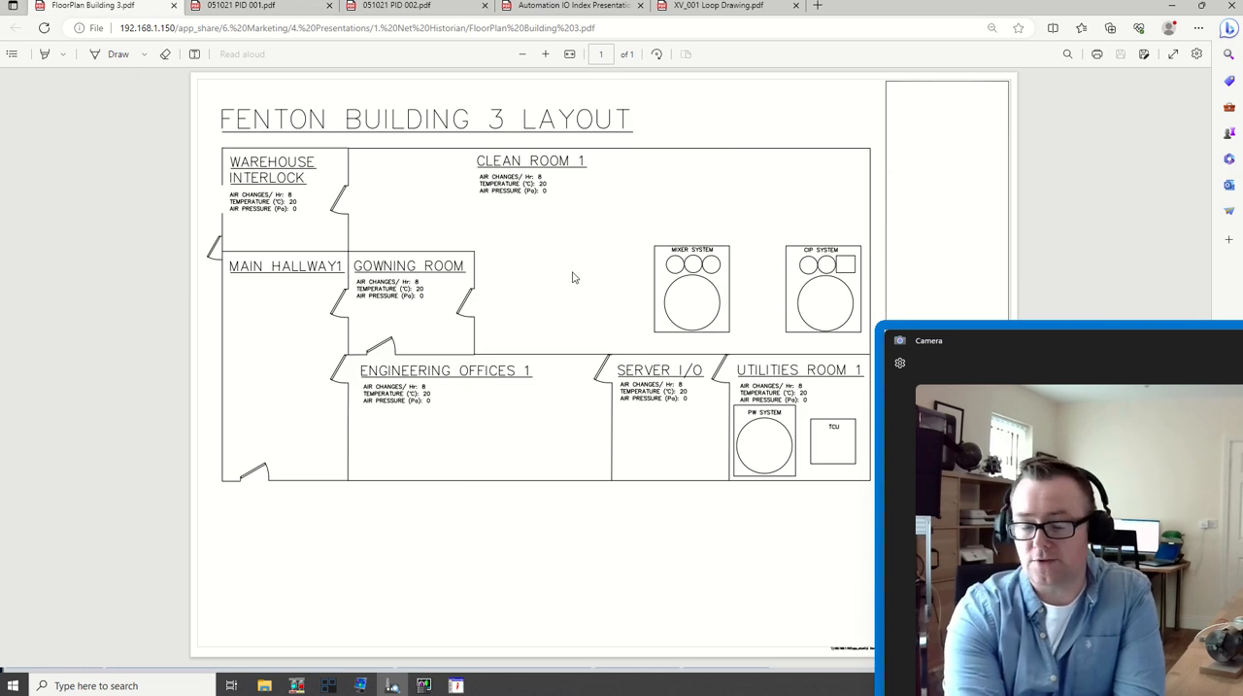
mouse_move(583, 223)
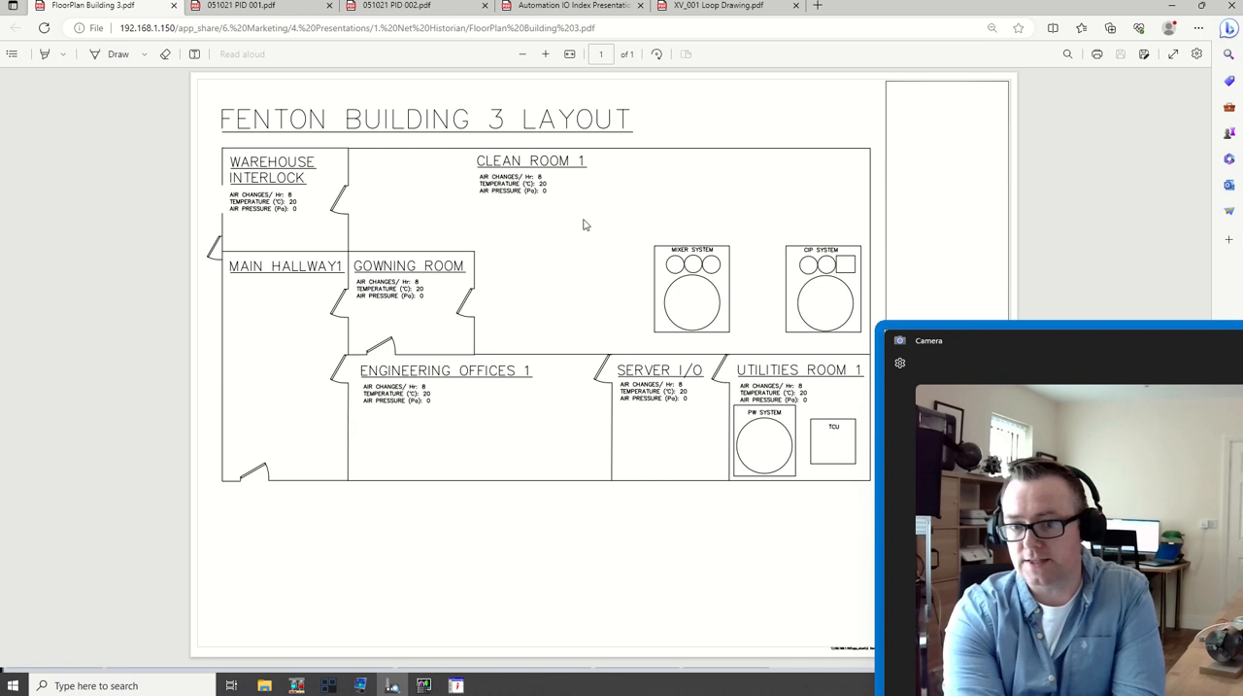
mouse_move(703, 334)
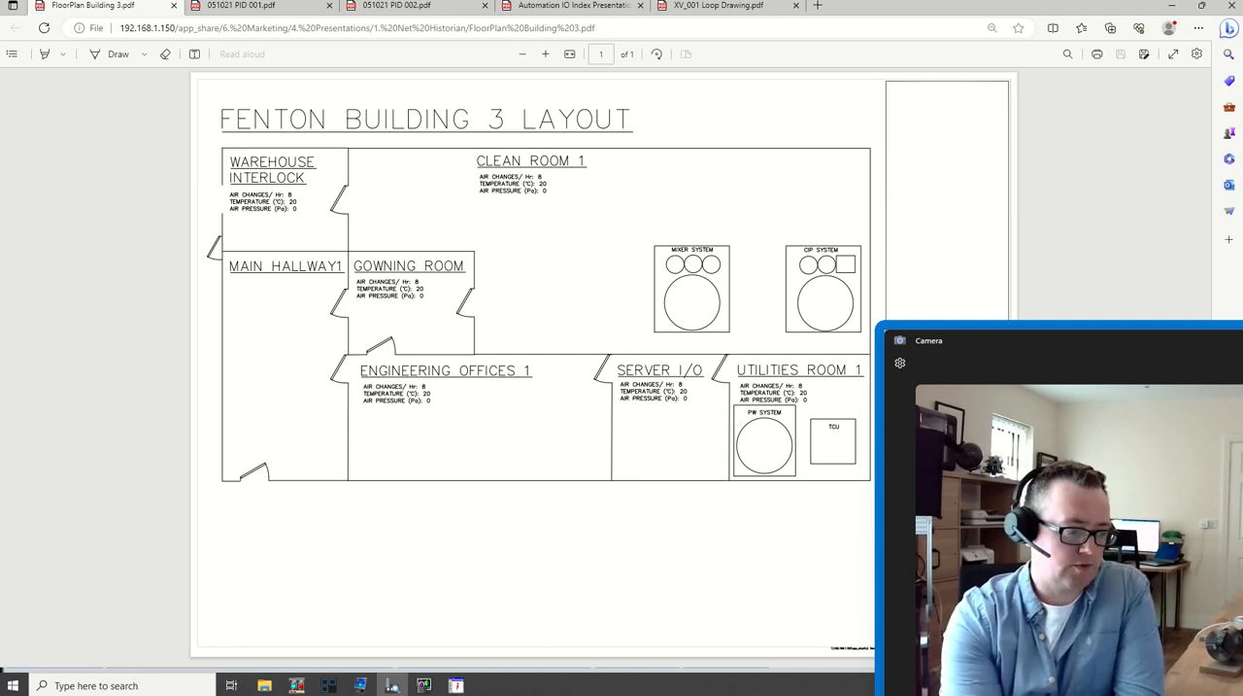
click(398, 6)
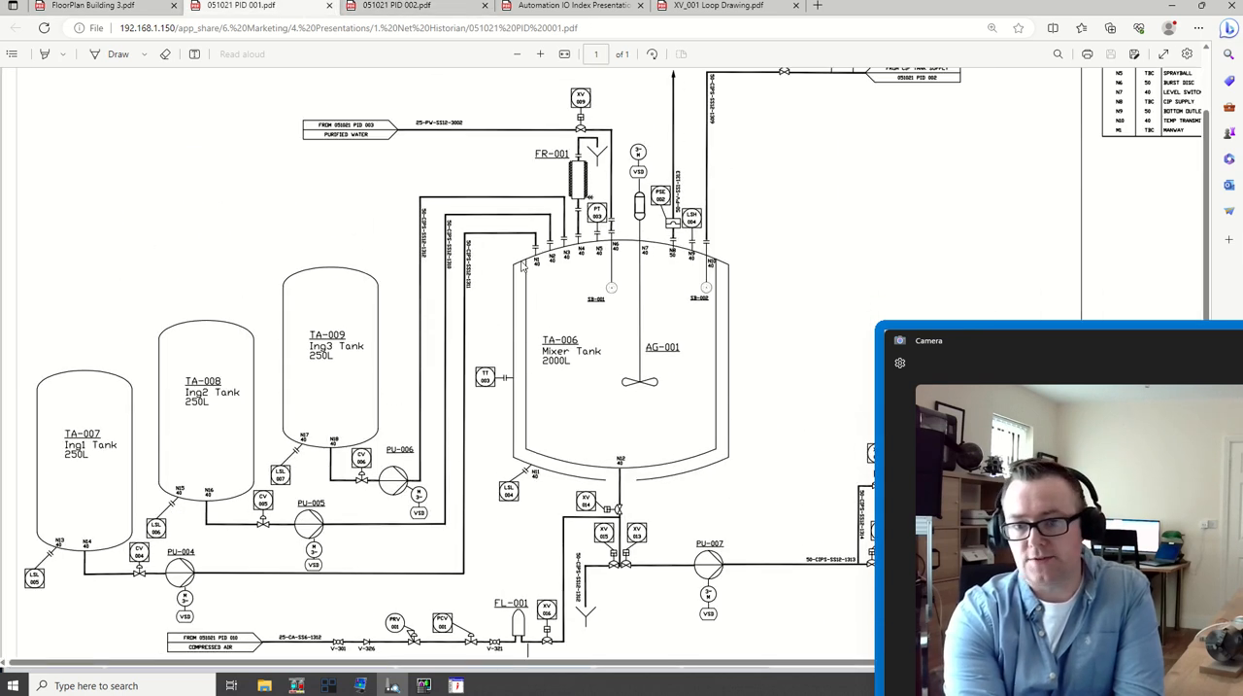
mouse_move(622, 392)
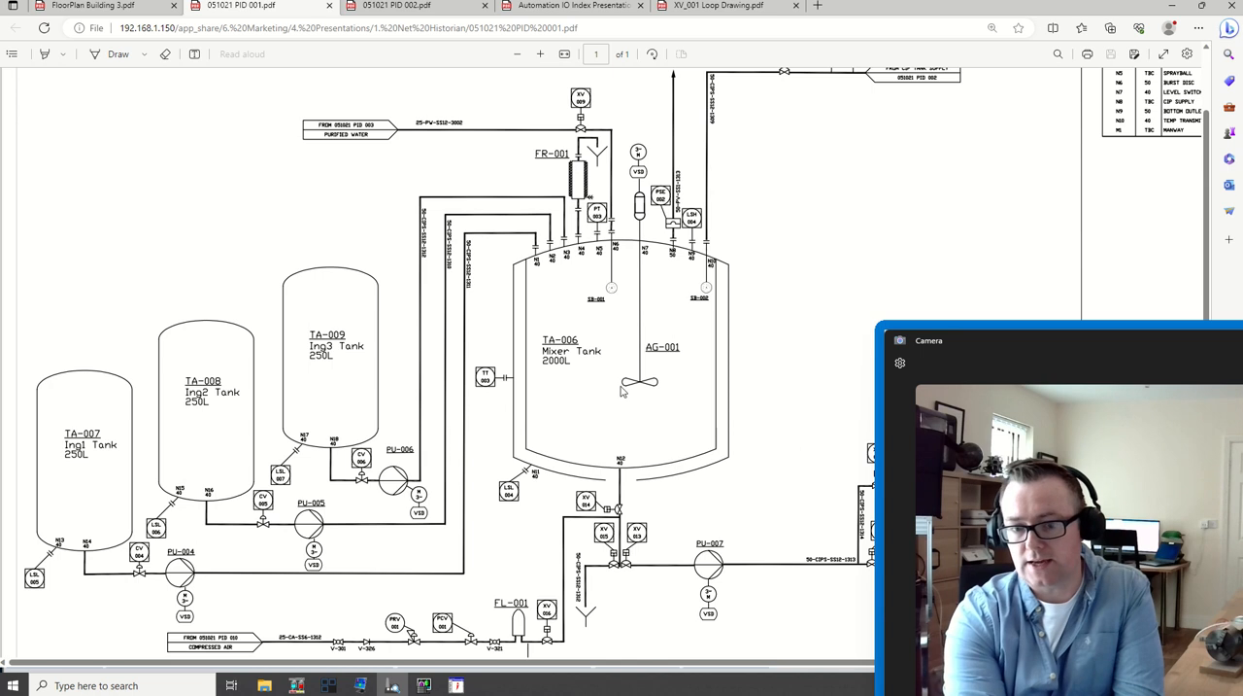
mouse_move(575, 387)
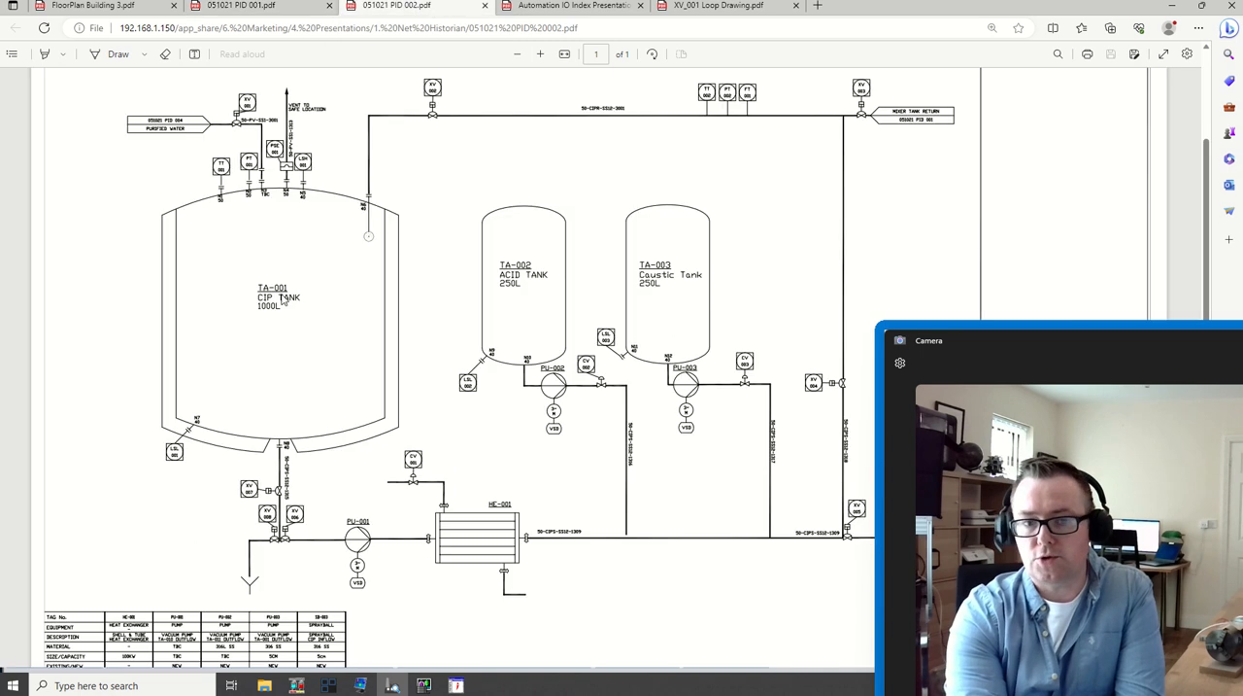
mouse_move(284, 303)
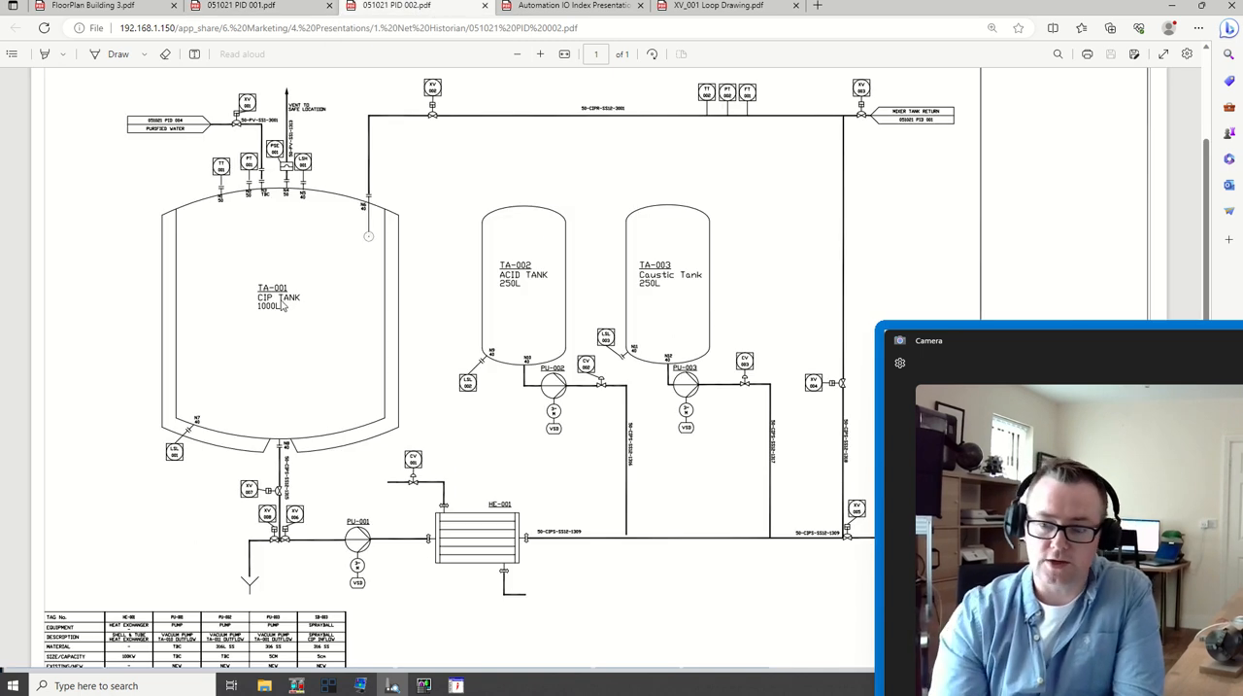
mouse_move(302, 288)
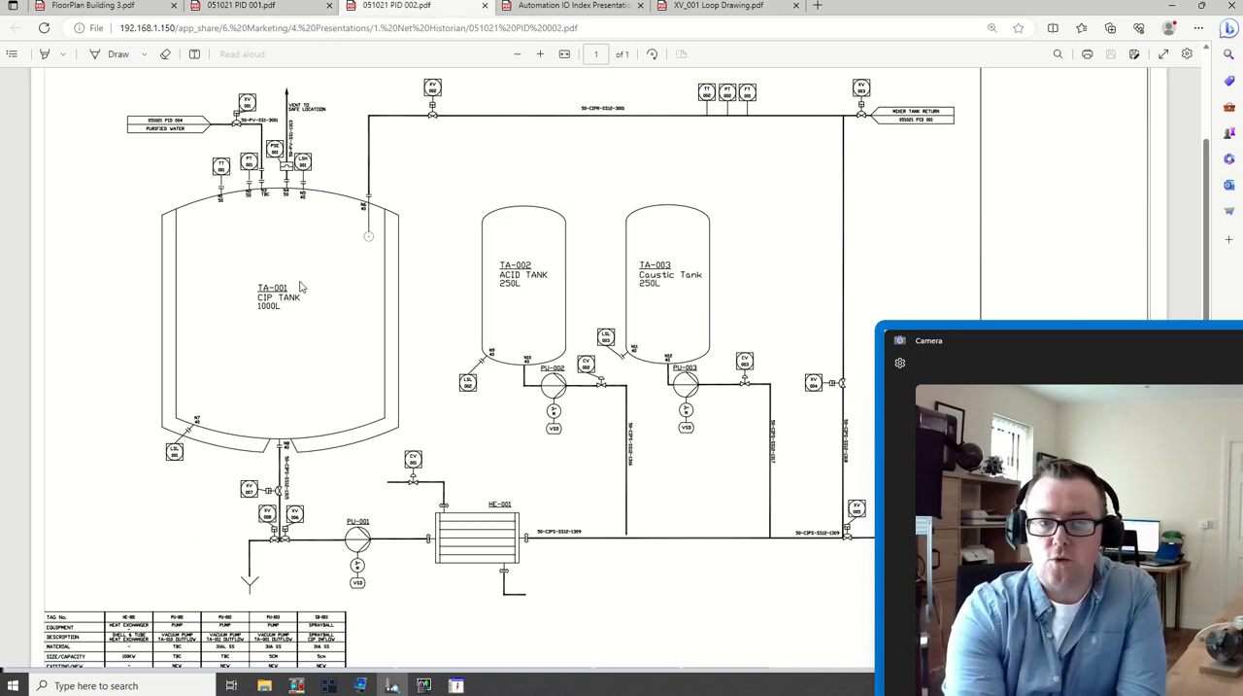
mouse_move(282, 344)
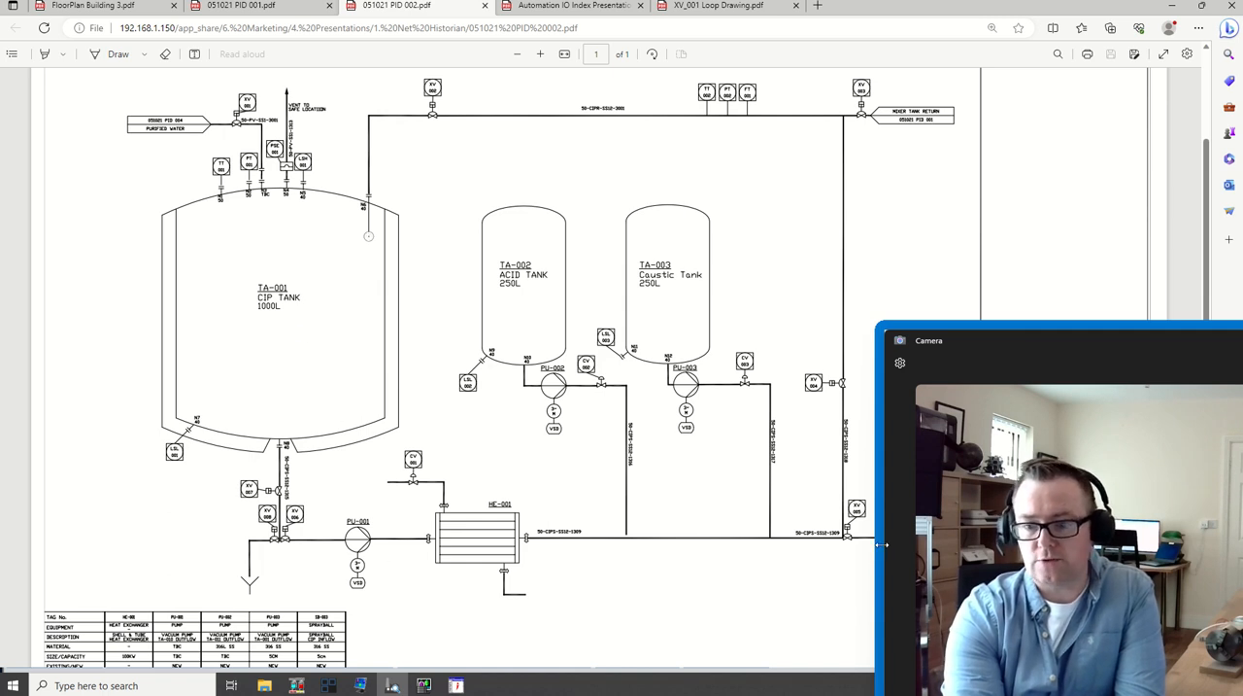
mouse_move(866, 188)
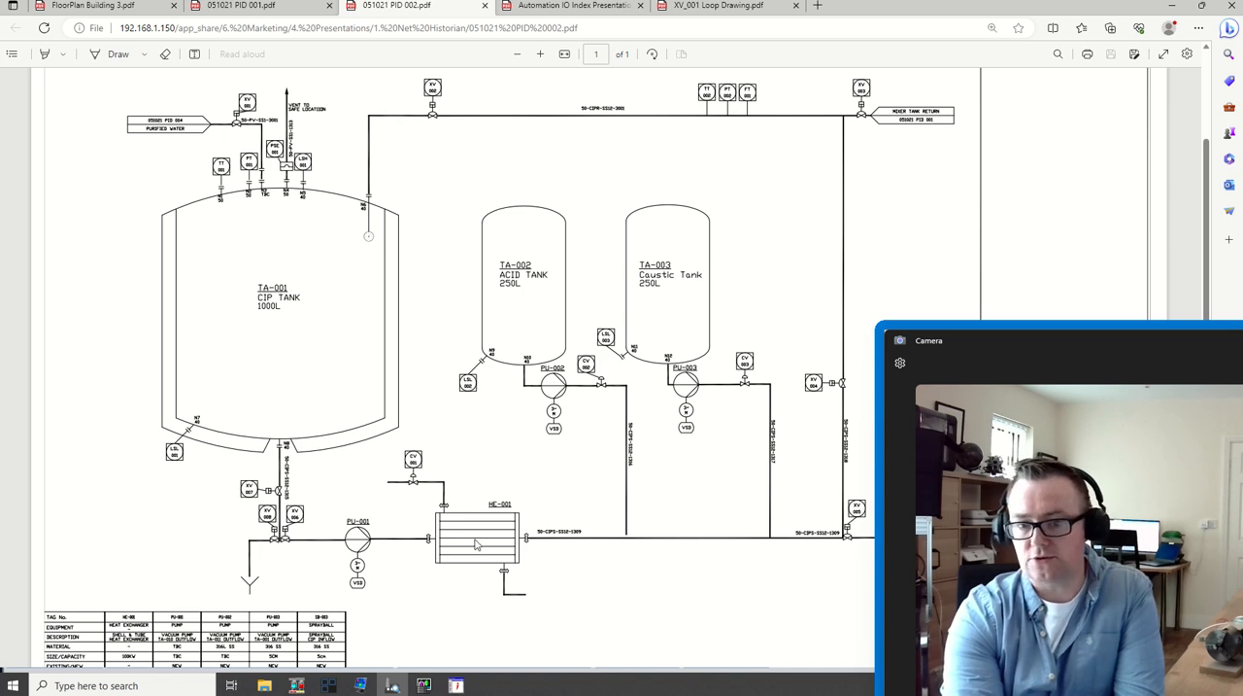
mouse_move(726, 157)
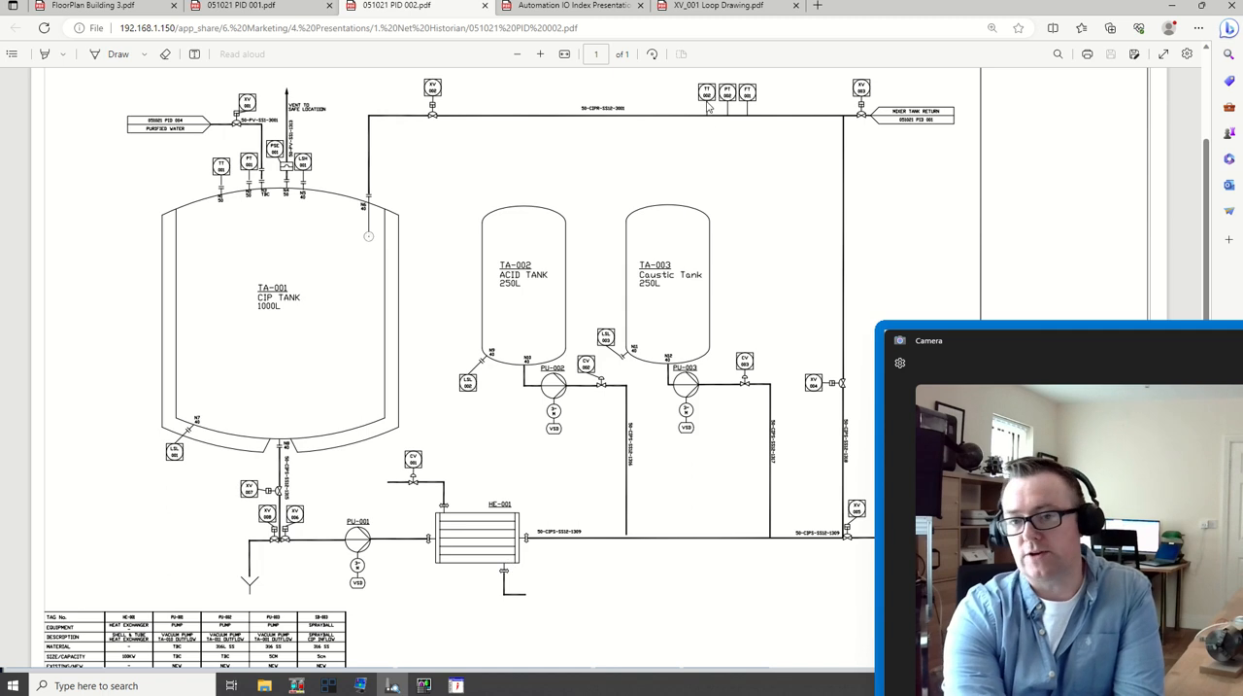
mouse_move(735, 102)
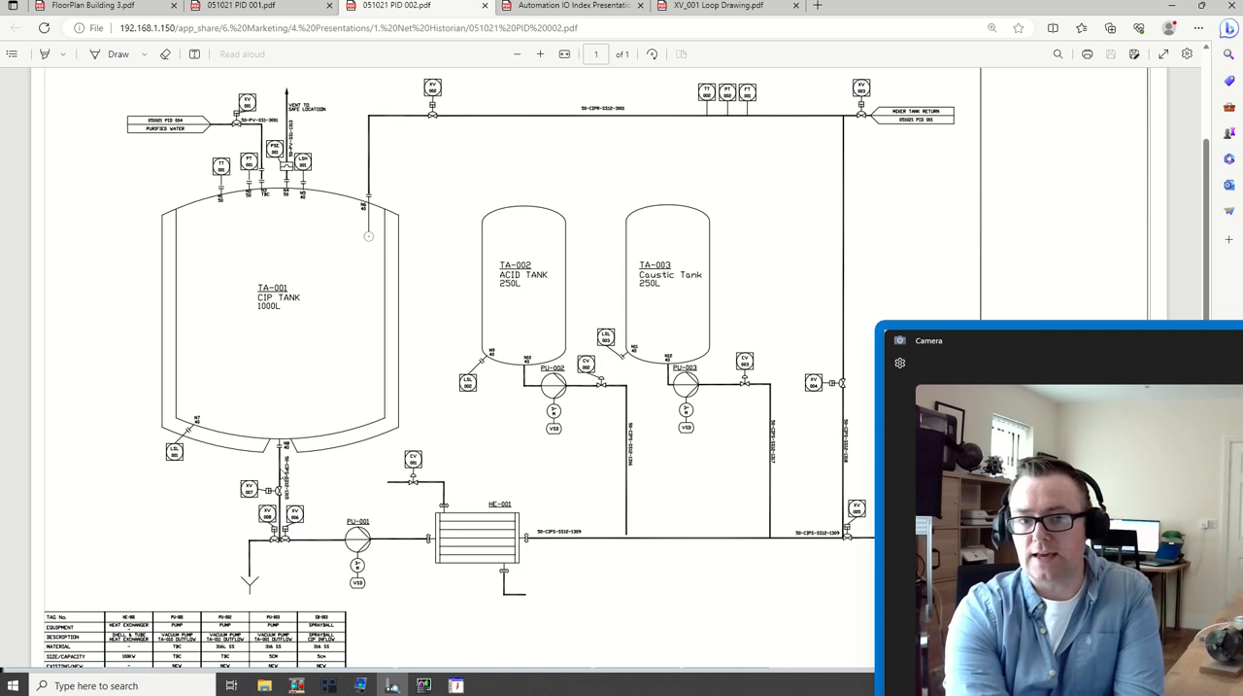
mouse_move(797, 365)
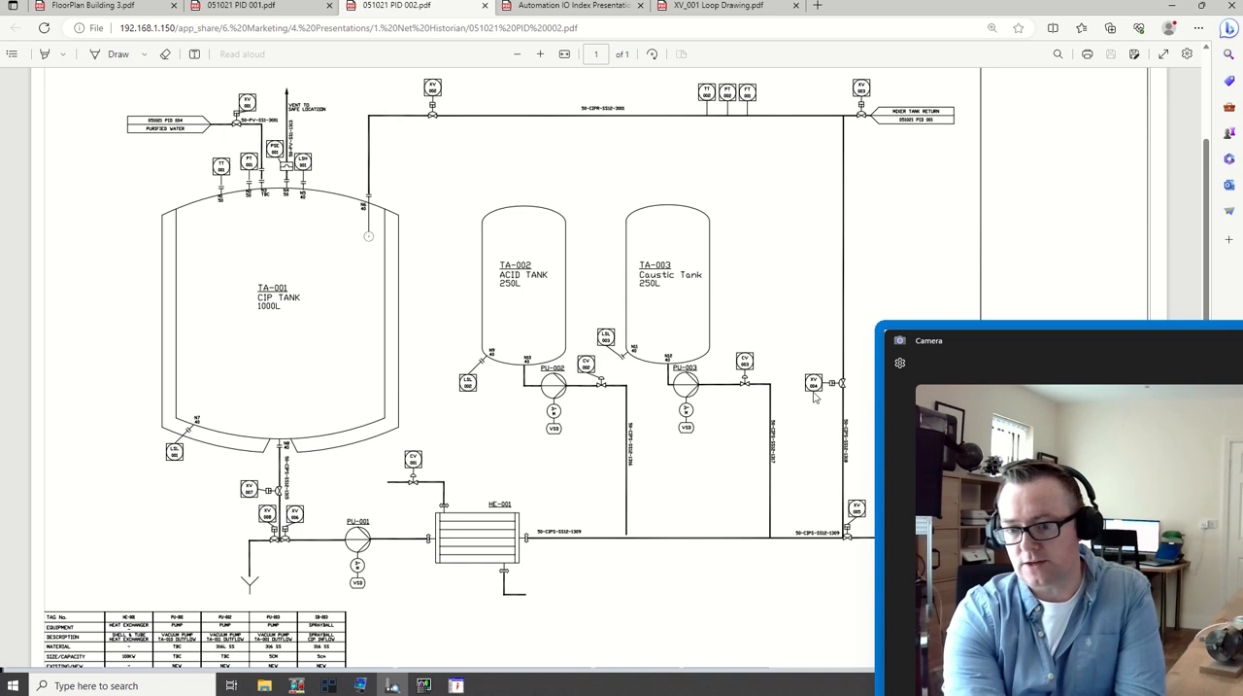
mouse_move(279, 261)
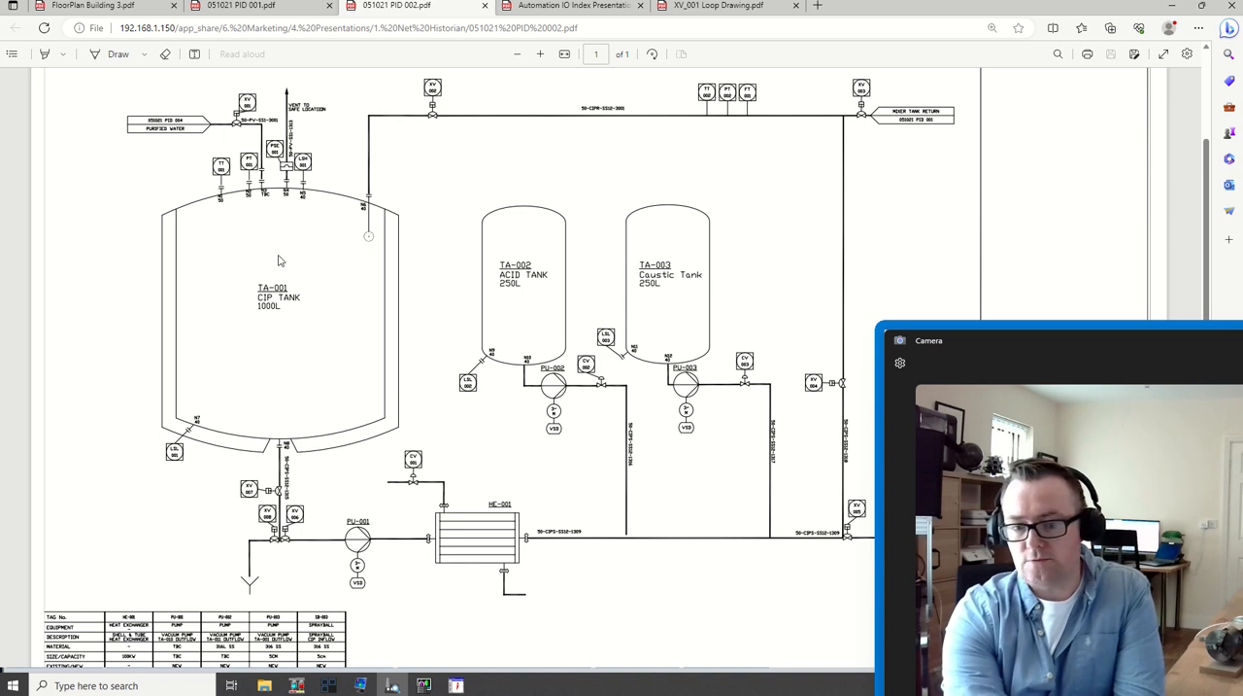
mouse_move(587, 309)
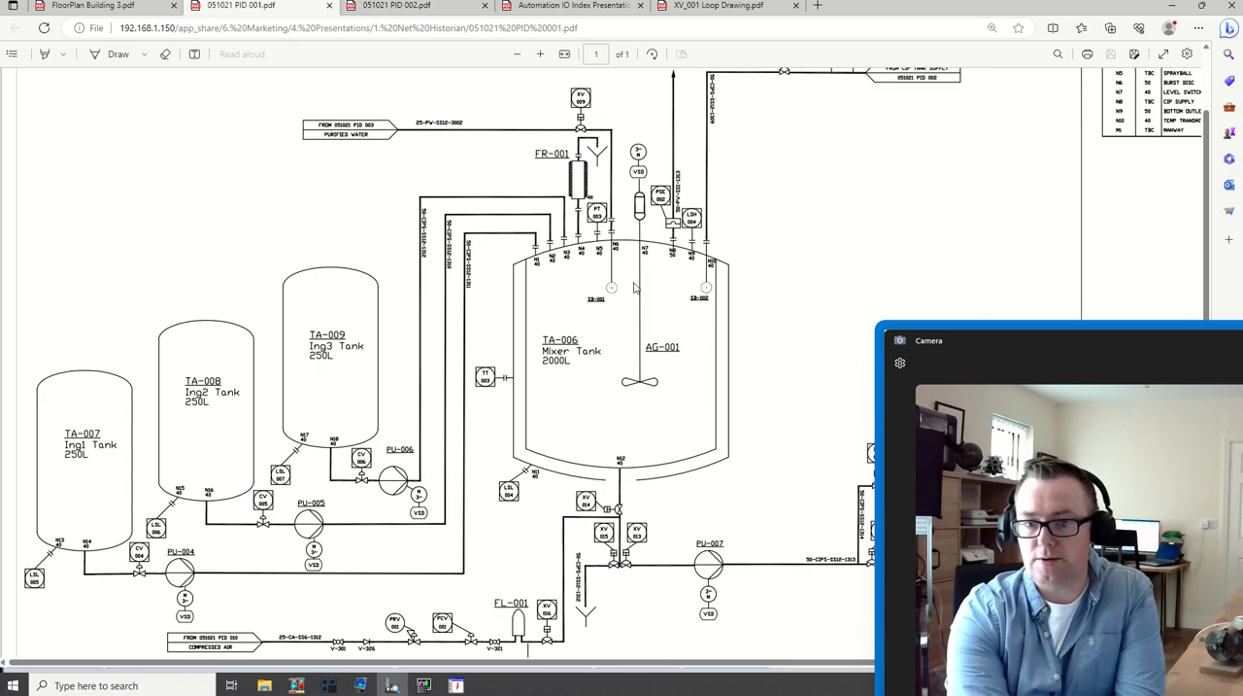
Switch from the PID 001 mixer drawing to the PID 002 CIP tank drawing.
click(396, 6)
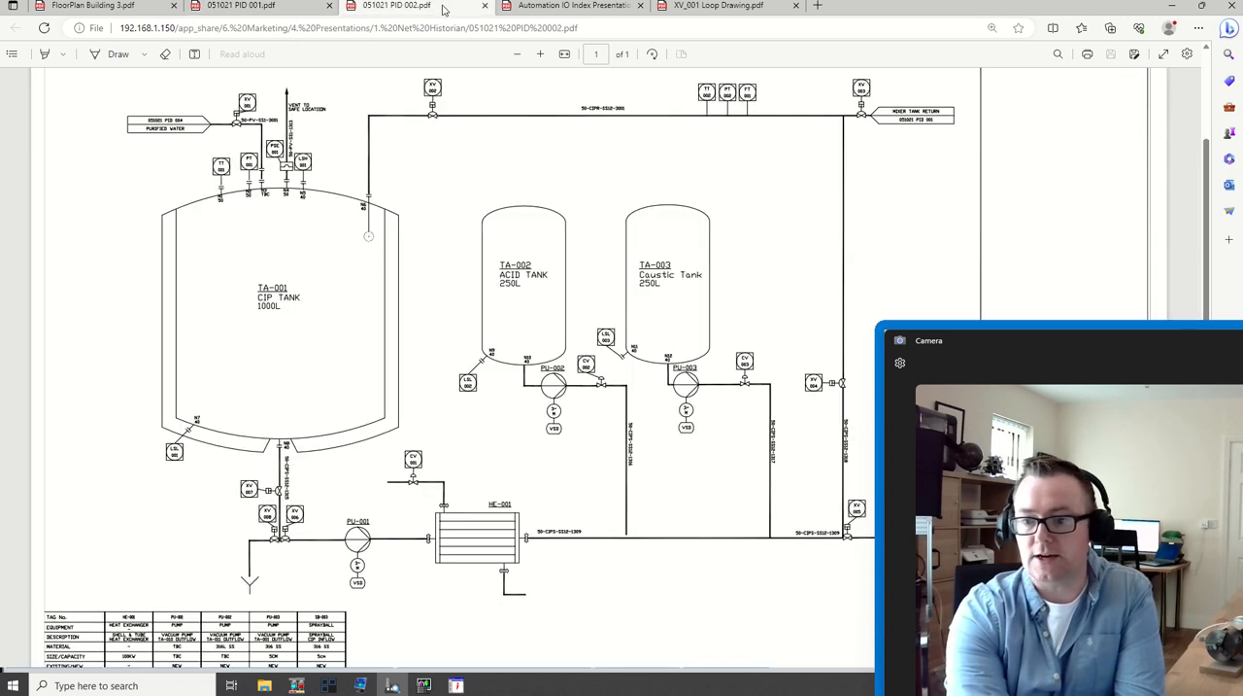